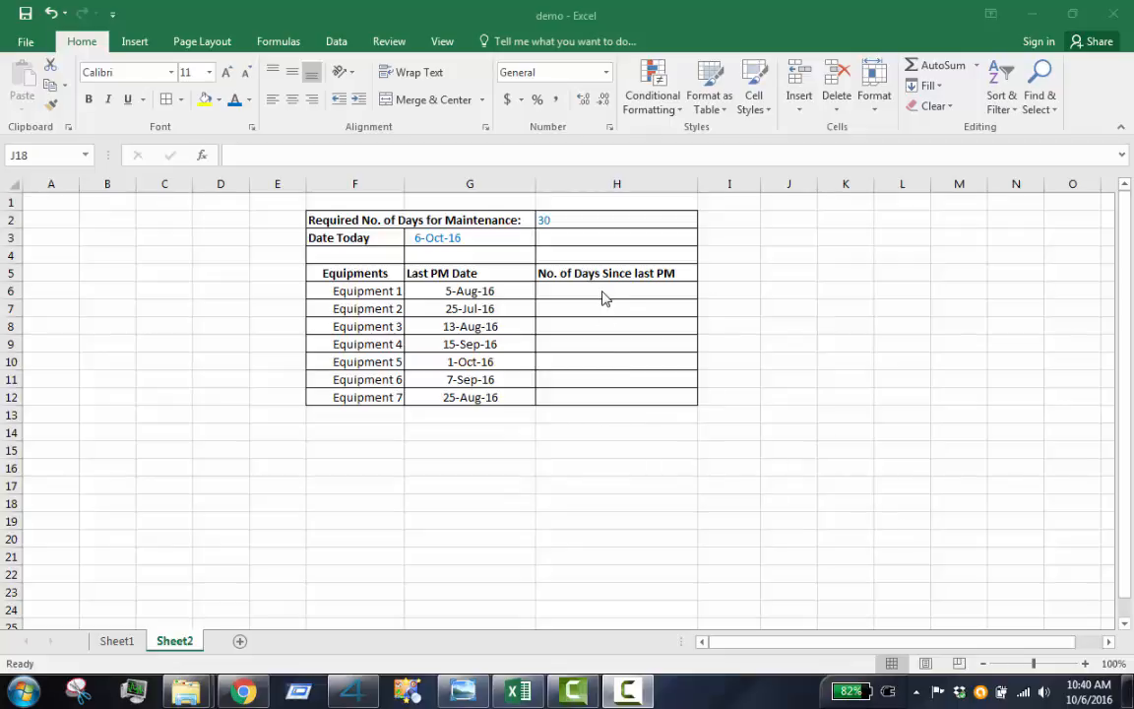
Fill H6:H12 with the days-since-PM formula =G3-G6, giving 62 for Equipment 1.
text(=)
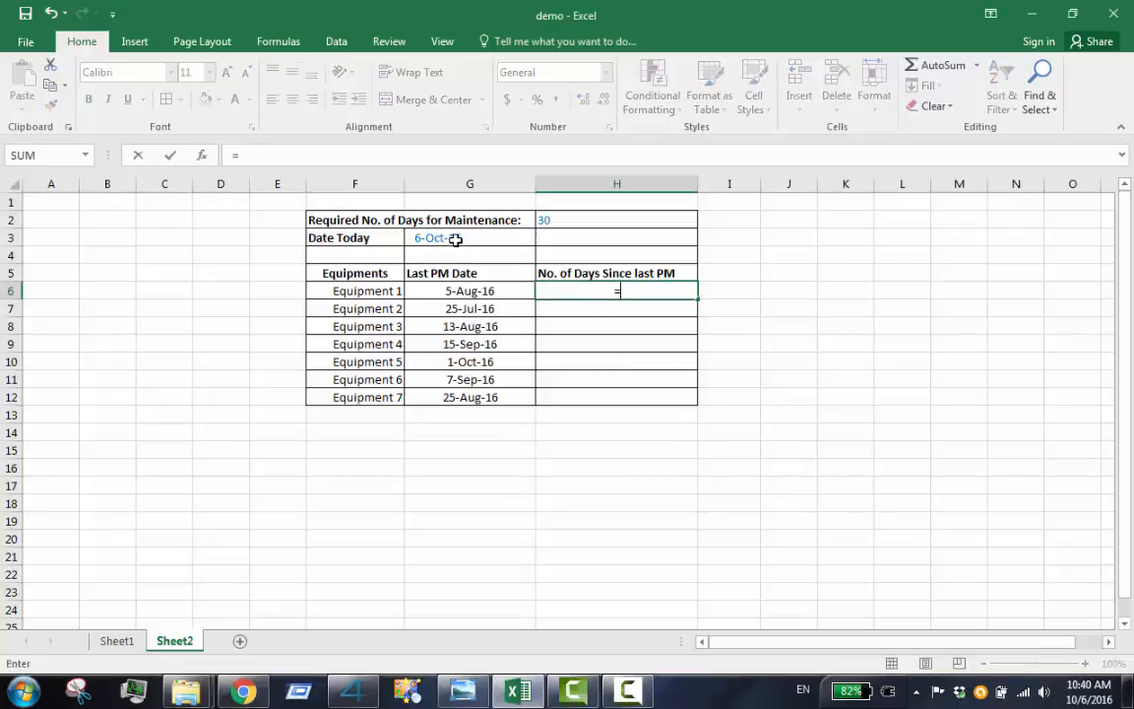
click(470, 237)
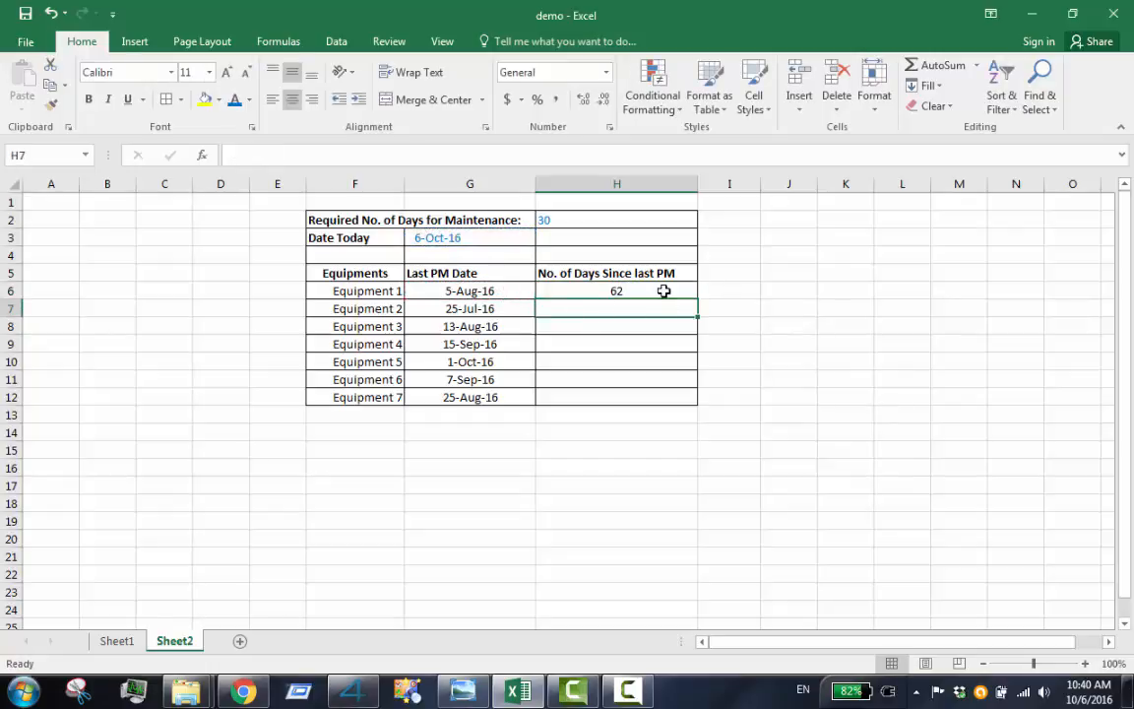
drag(664, 291, 681, 404)
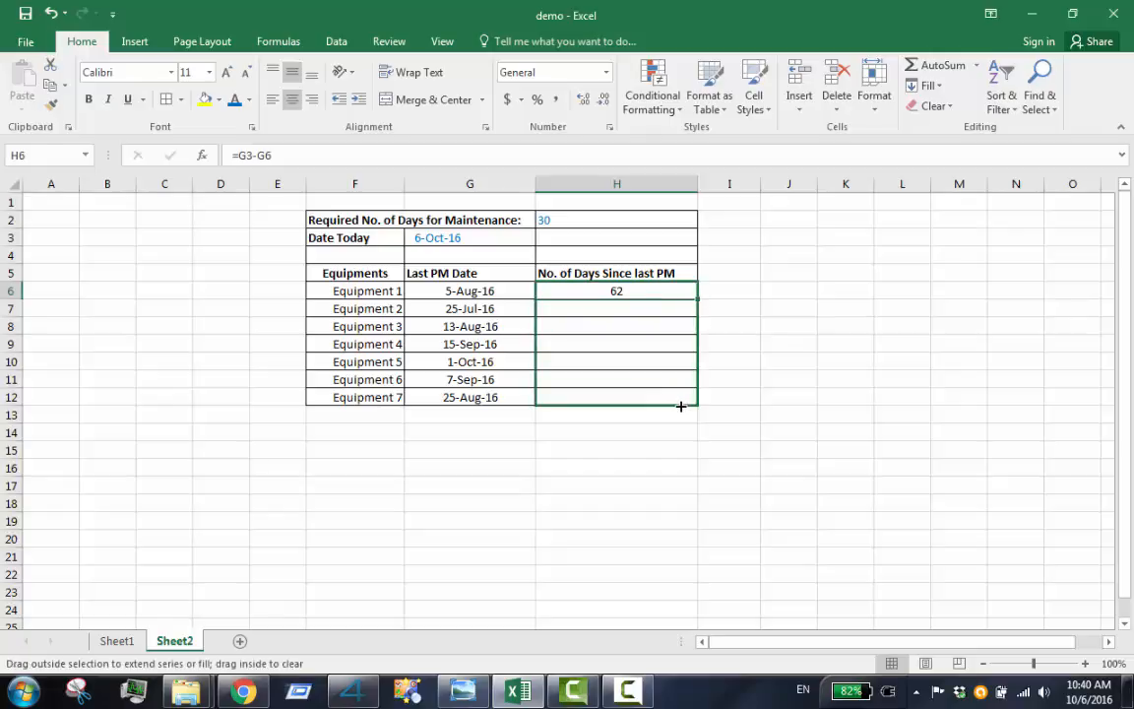
drag(680, 291, 680, 406)
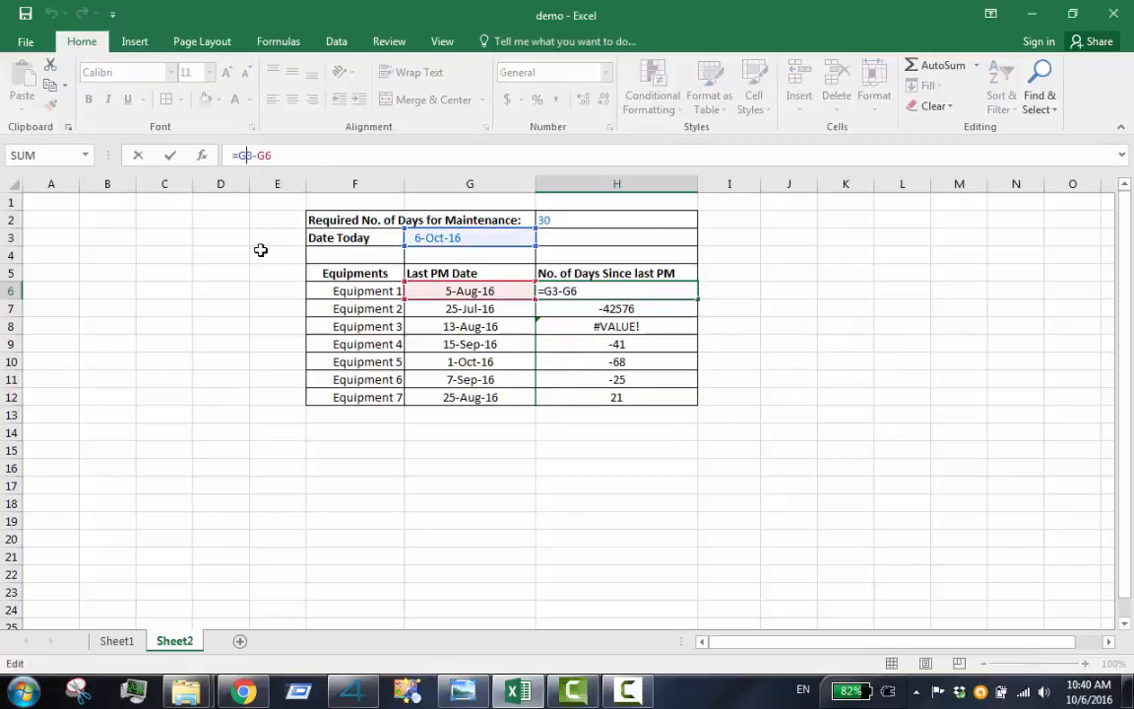
key(f4)
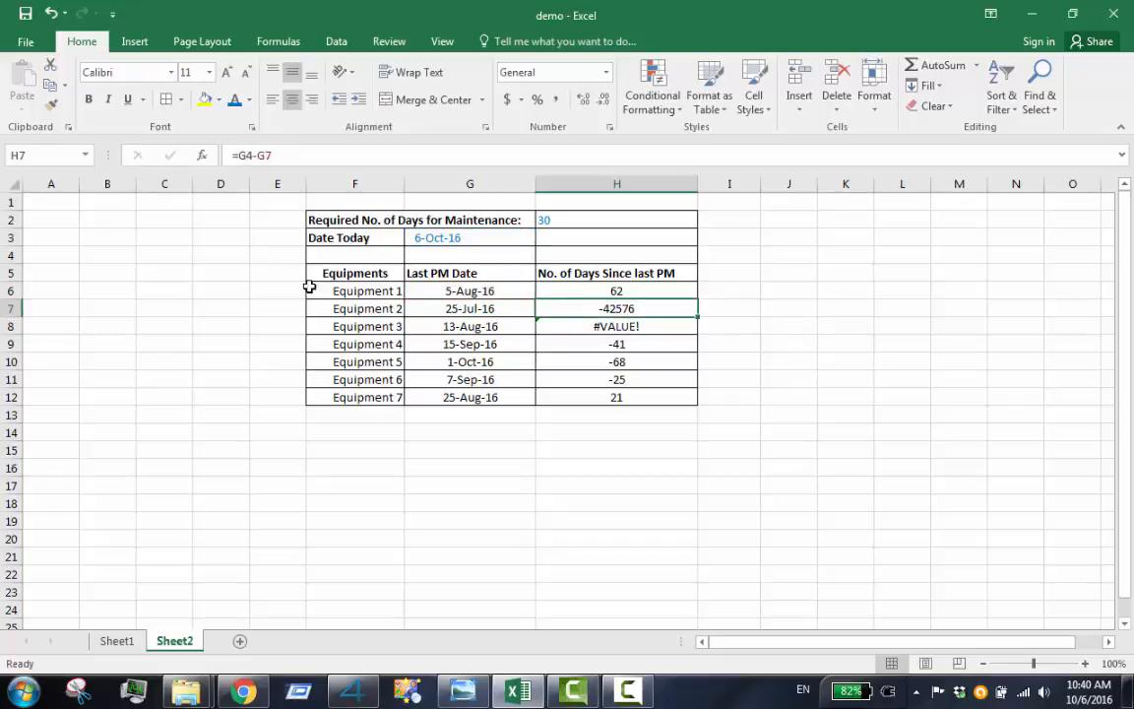
Lock today's date as $G$3 in H6 and refill H6:H12 with correct day counts.
click(616, 290)
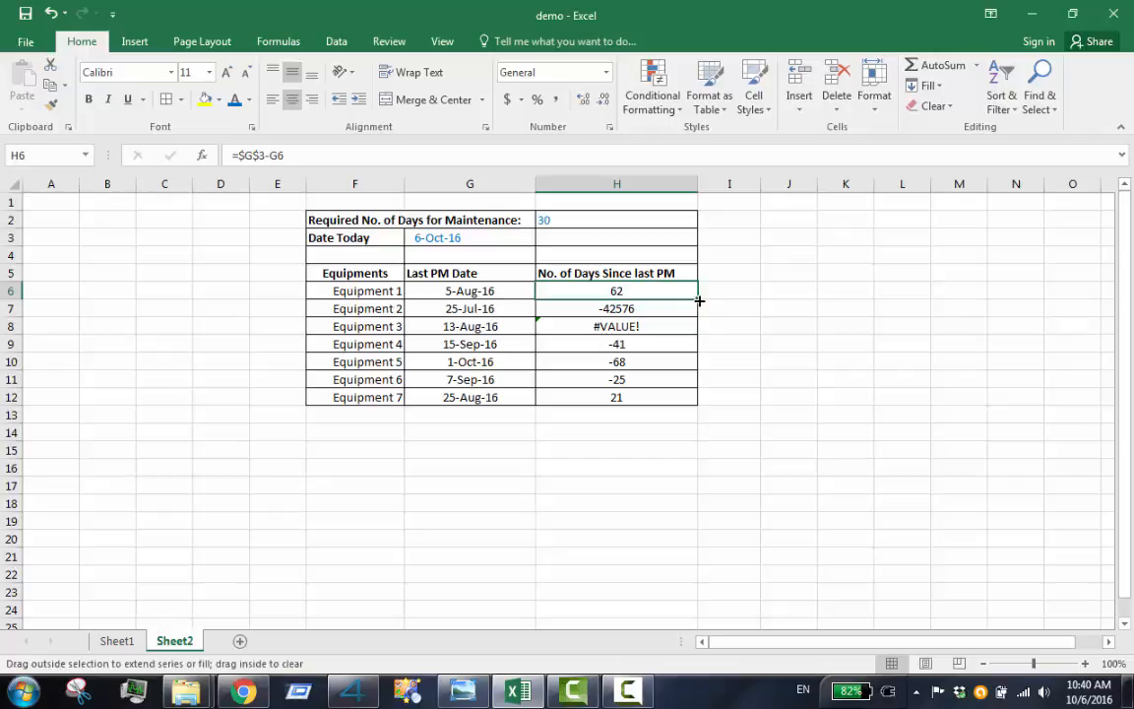
drag(699, 301, 702, 373)
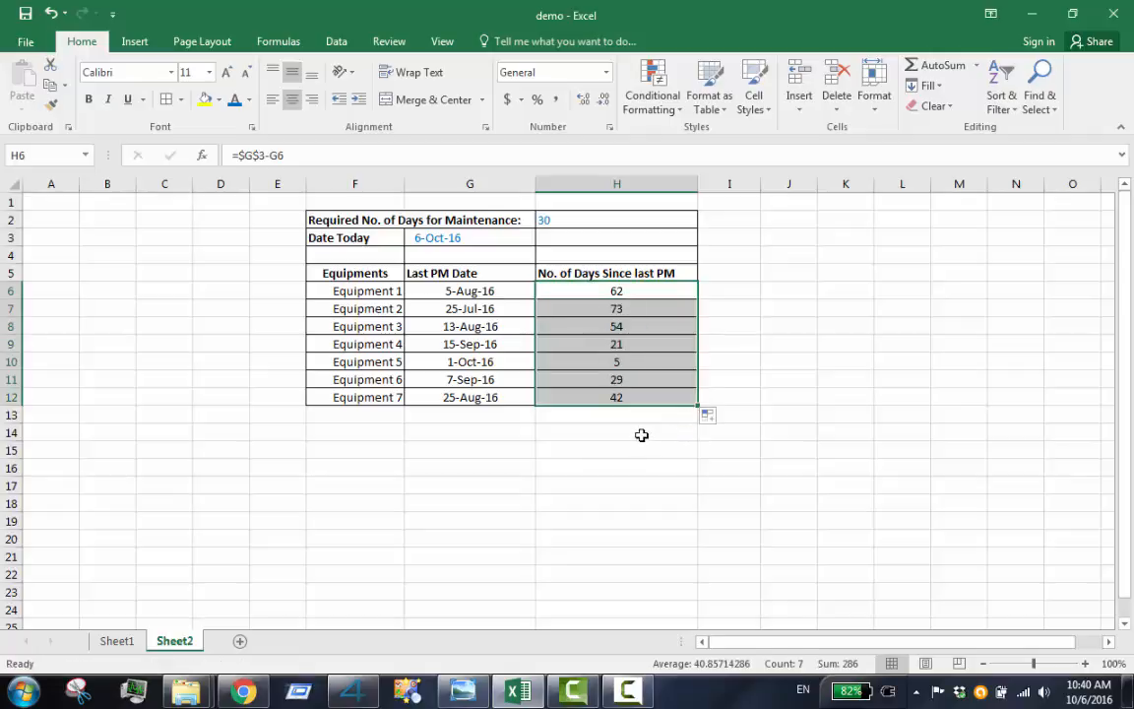
click(616, 432)
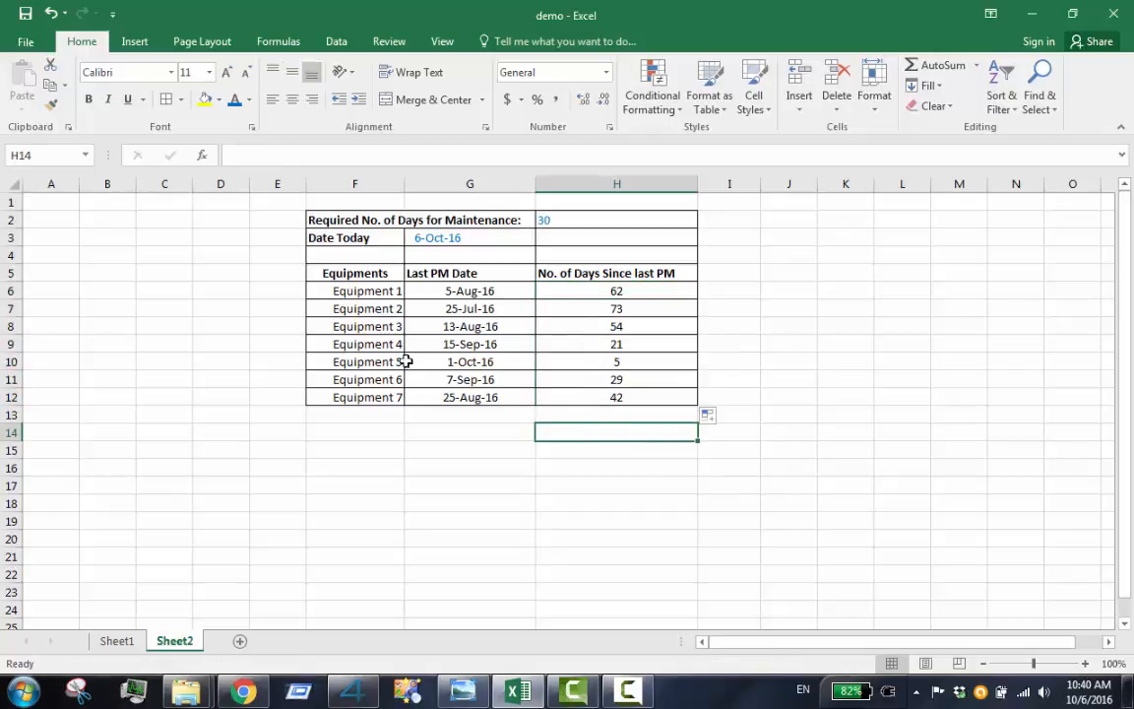
Create a new formula-based conditional formatting rule on F6 using =$H$6>$H$2.
click(366, 291)
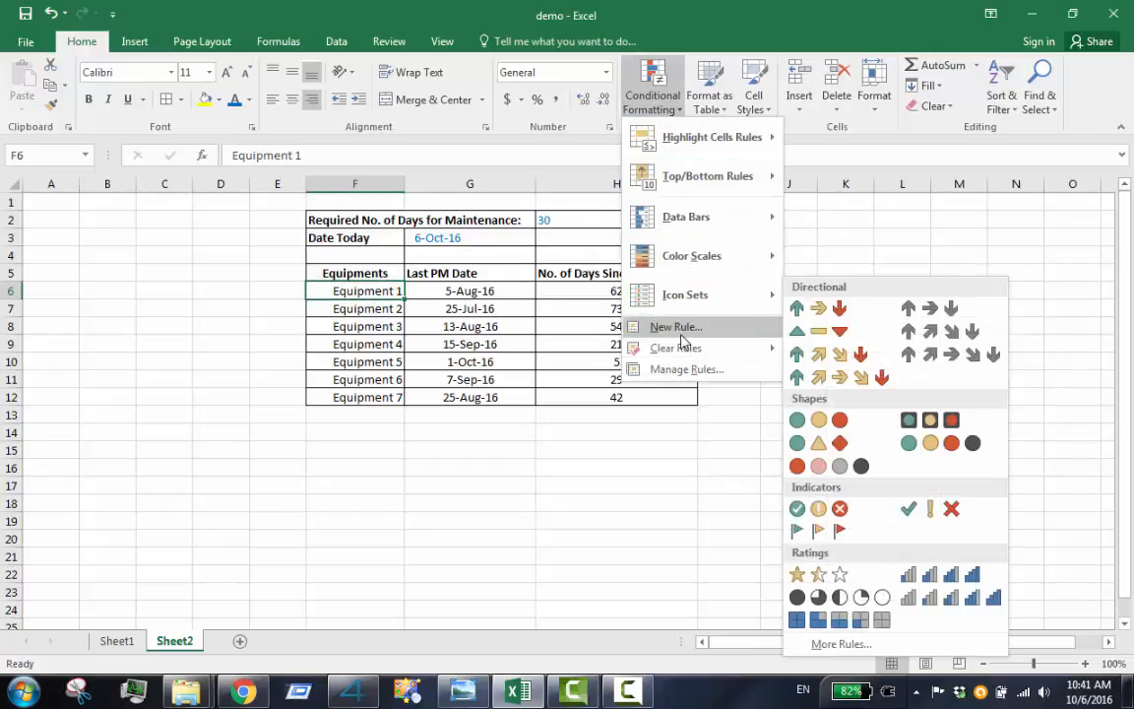
click(675, 326)
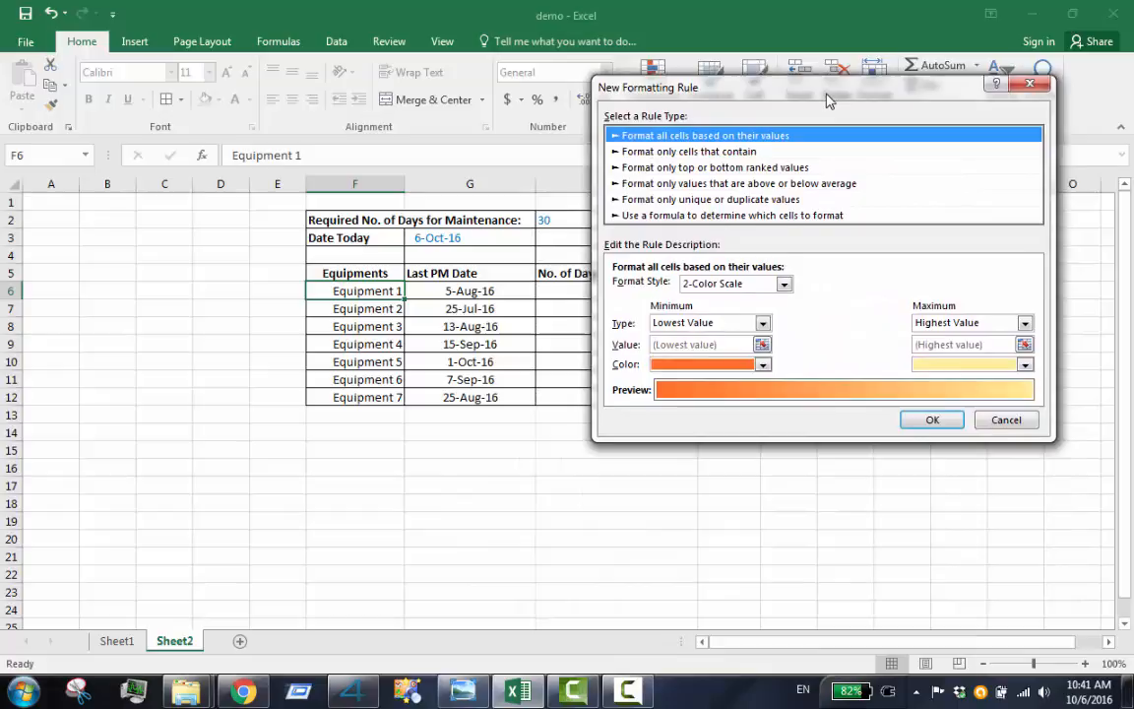
click(731, 214)
text(=$H$6>$H$2)
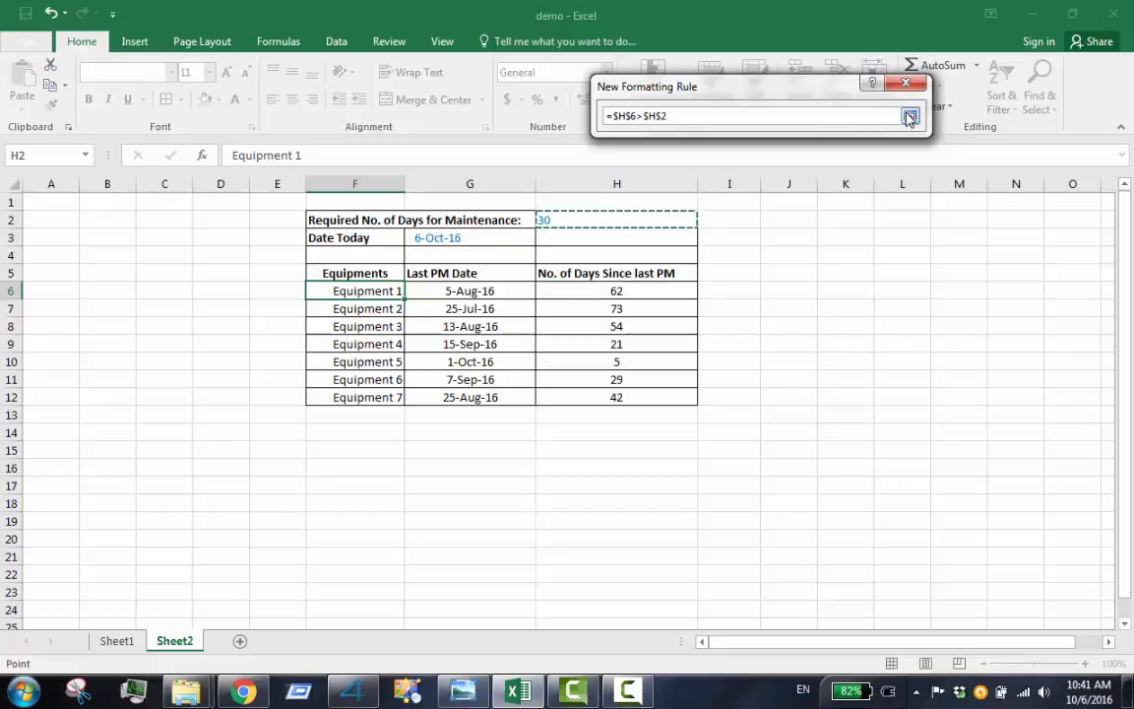
click(908, 117)
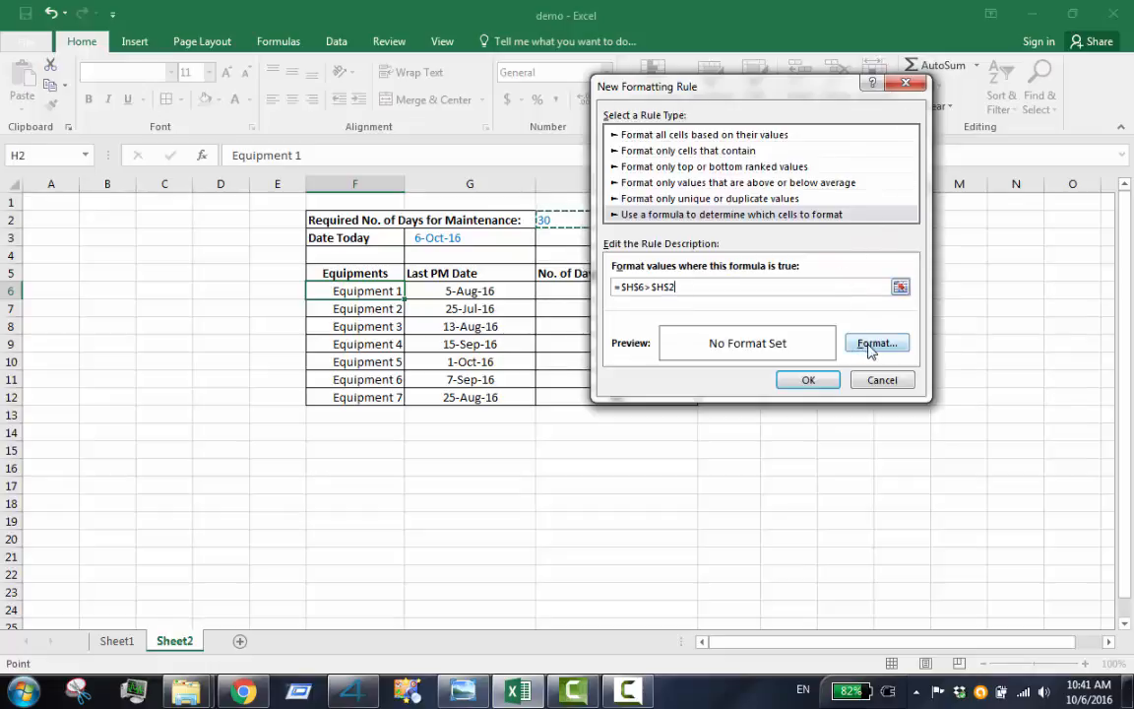
Give the rule a red fill with yellow font and save it.
click(875, 343)
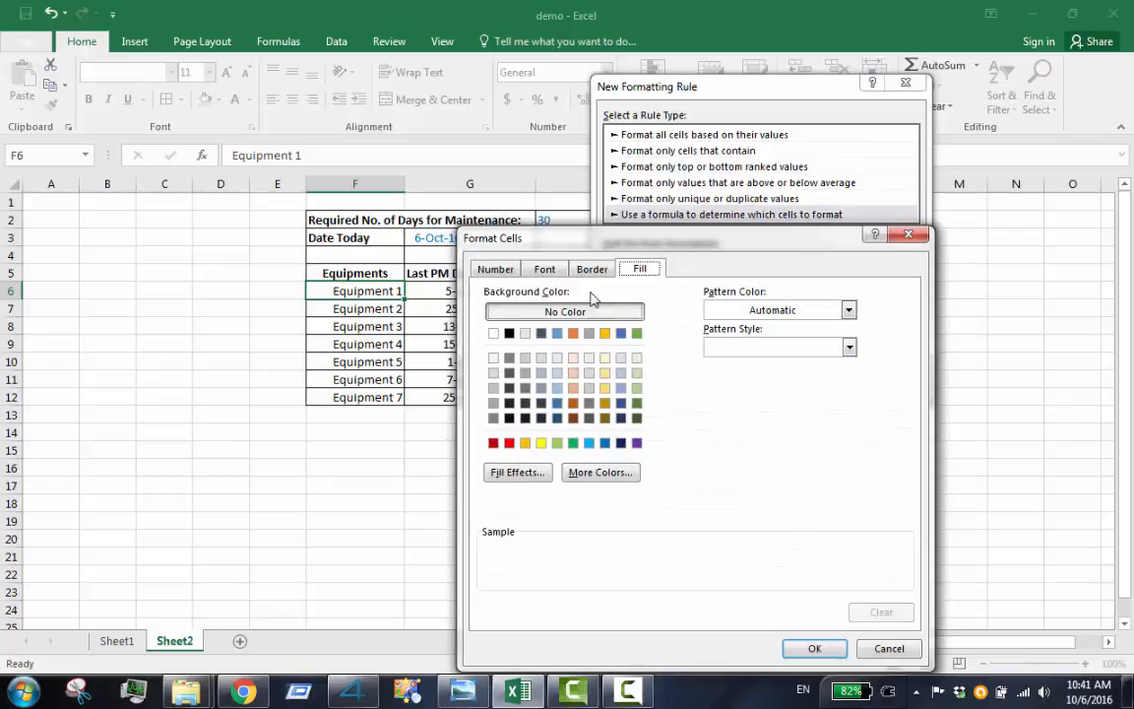
click(509, 443)
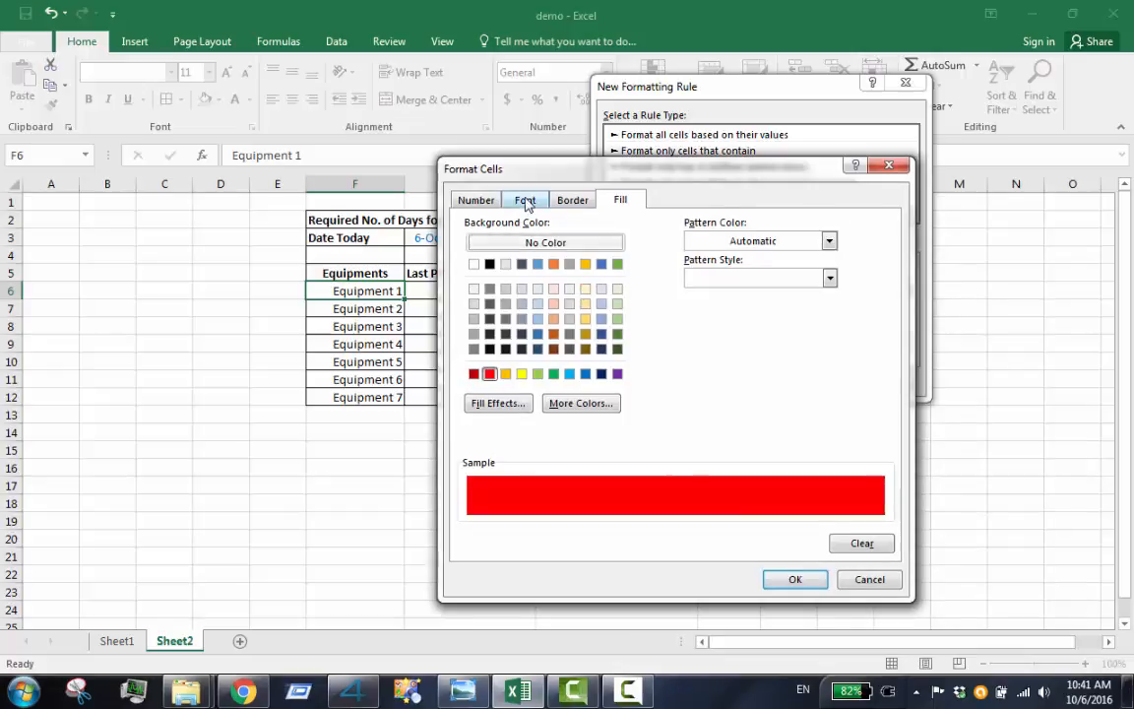
click(525, 199)
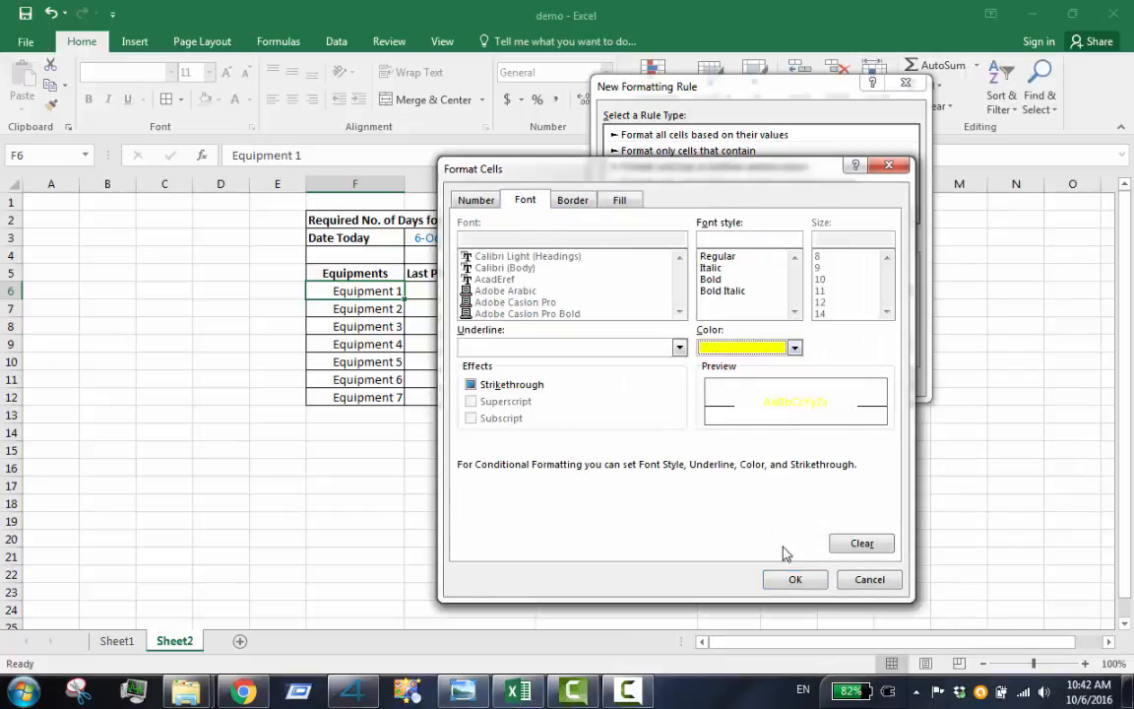
click(795, 579)
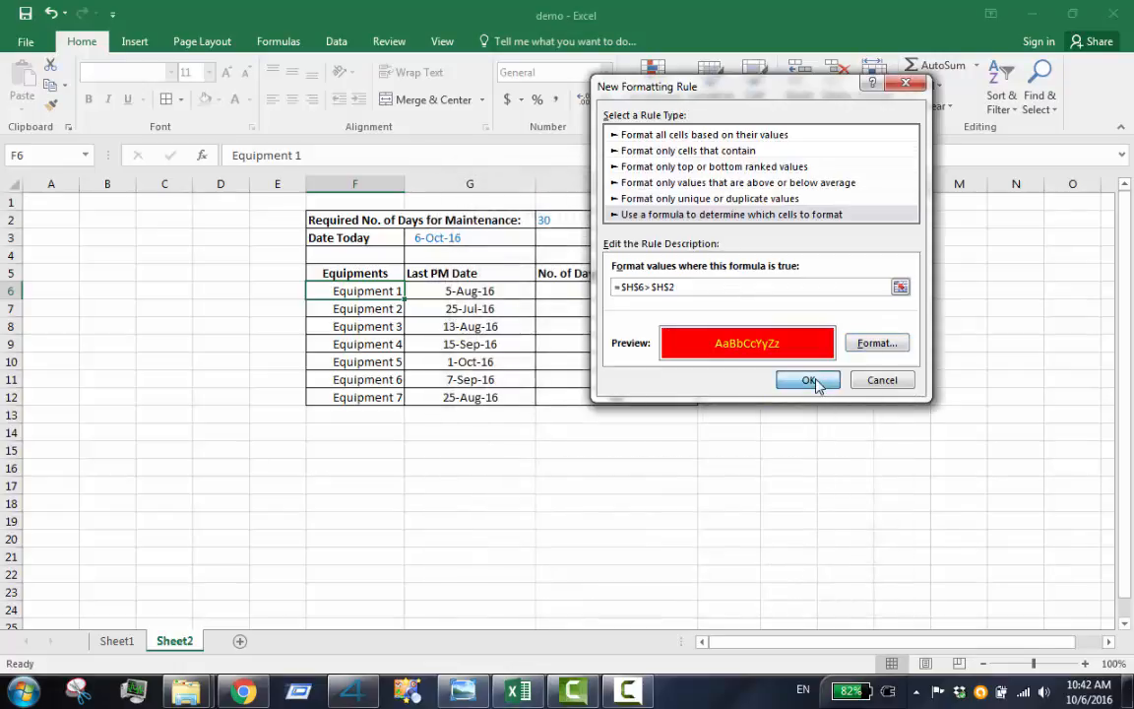
click(807, 380)
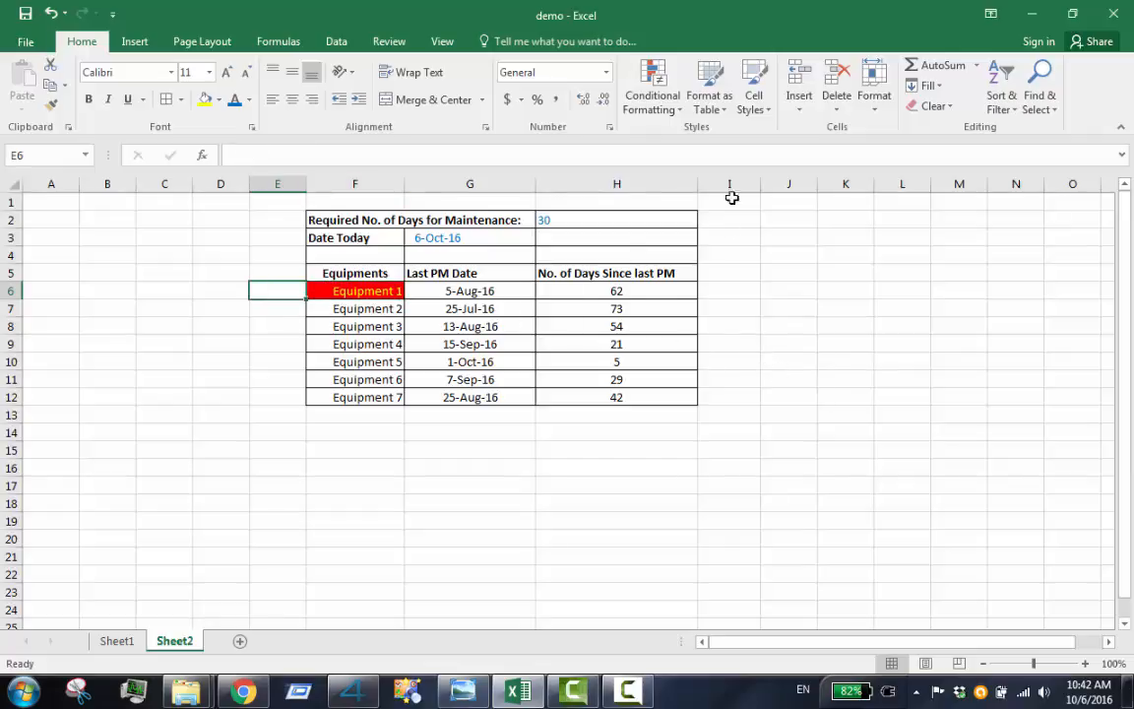
Open the Conditional Formatting Rules Manager showing rules for This Worksheet.
click(652, 84)
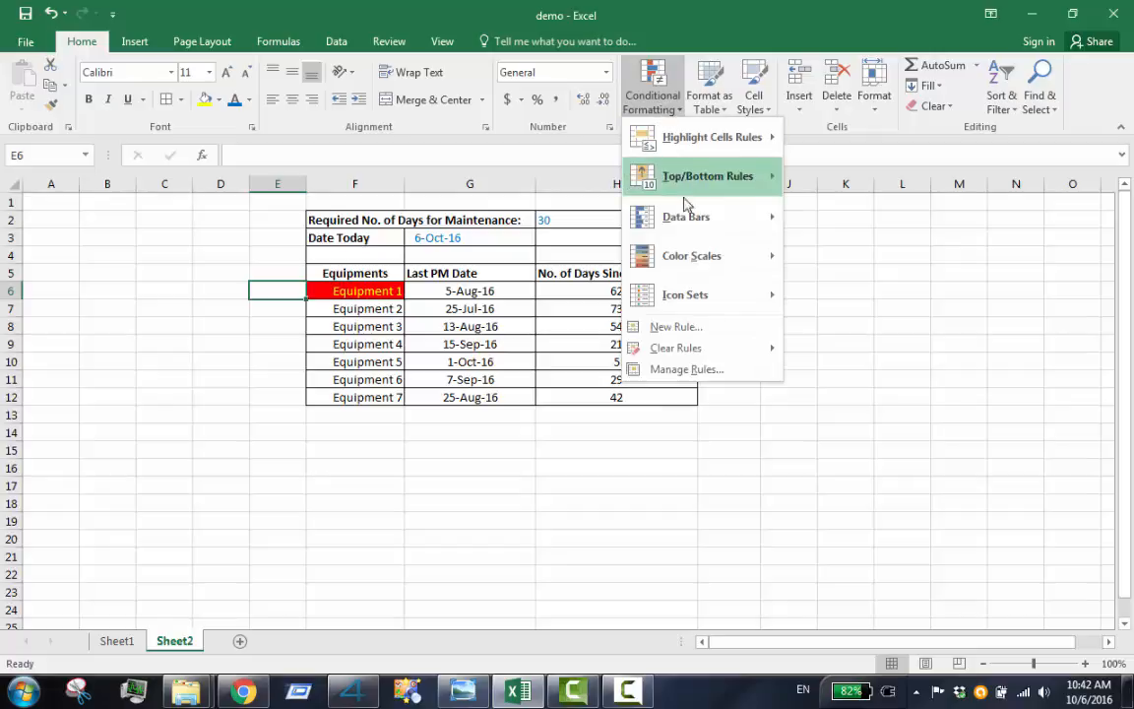
mouse_move(687, 369)
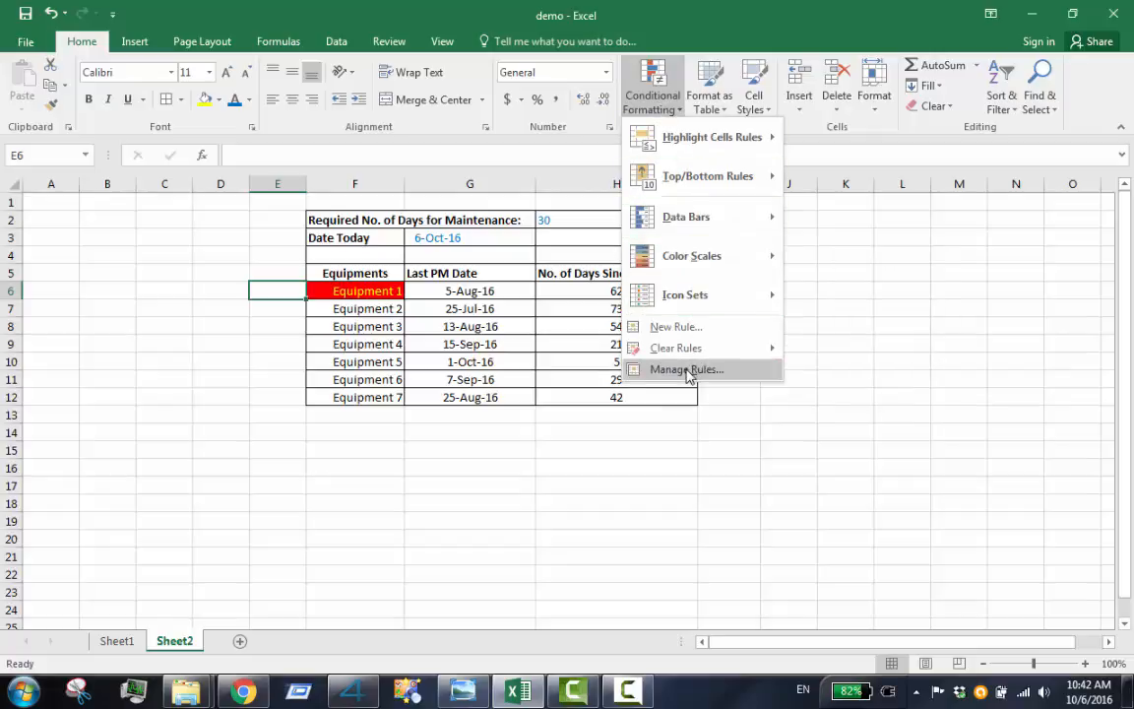
click(686, 369)
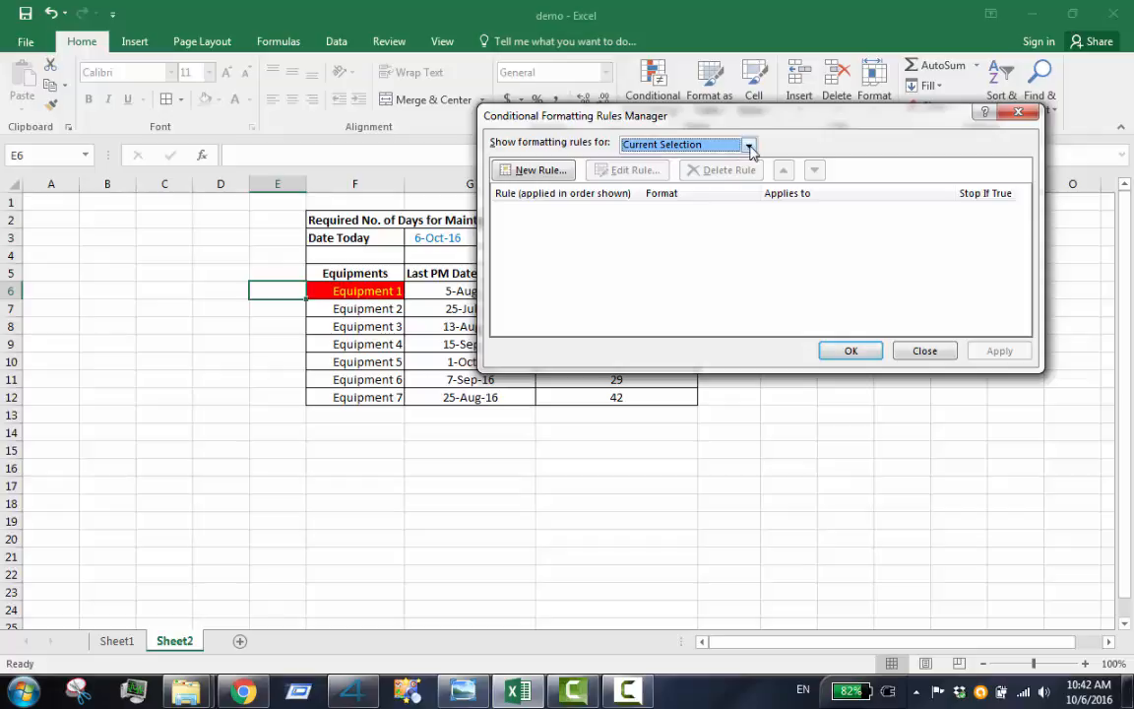
click(748, 144)
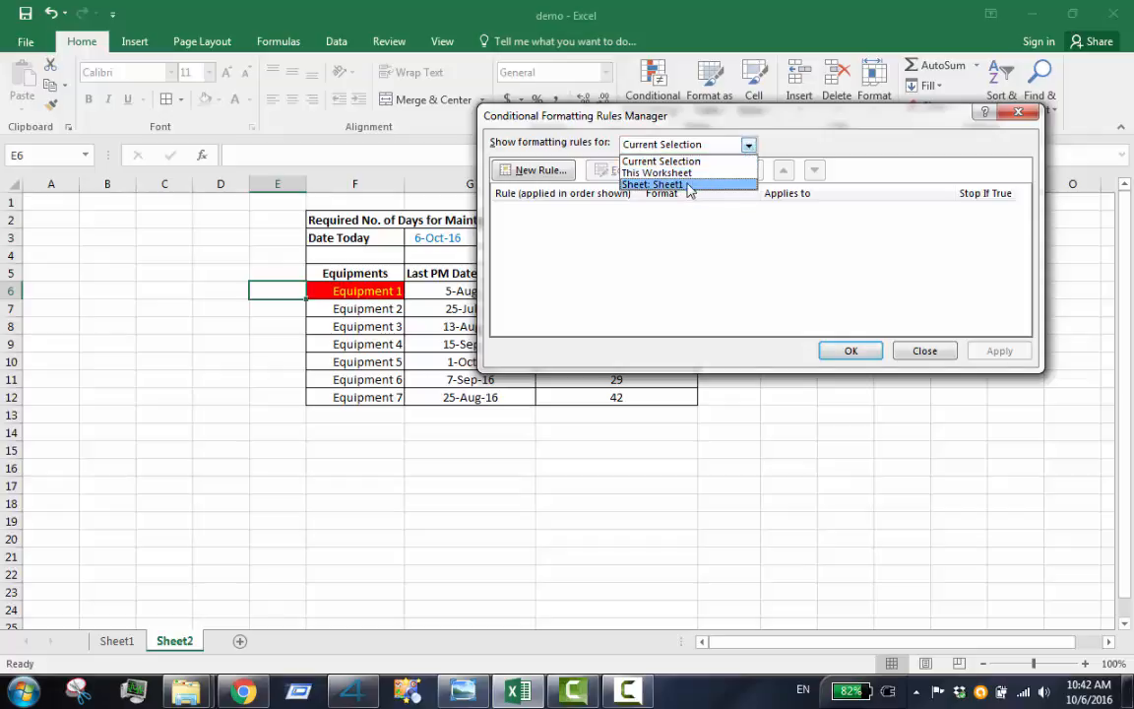
click(657, 172)
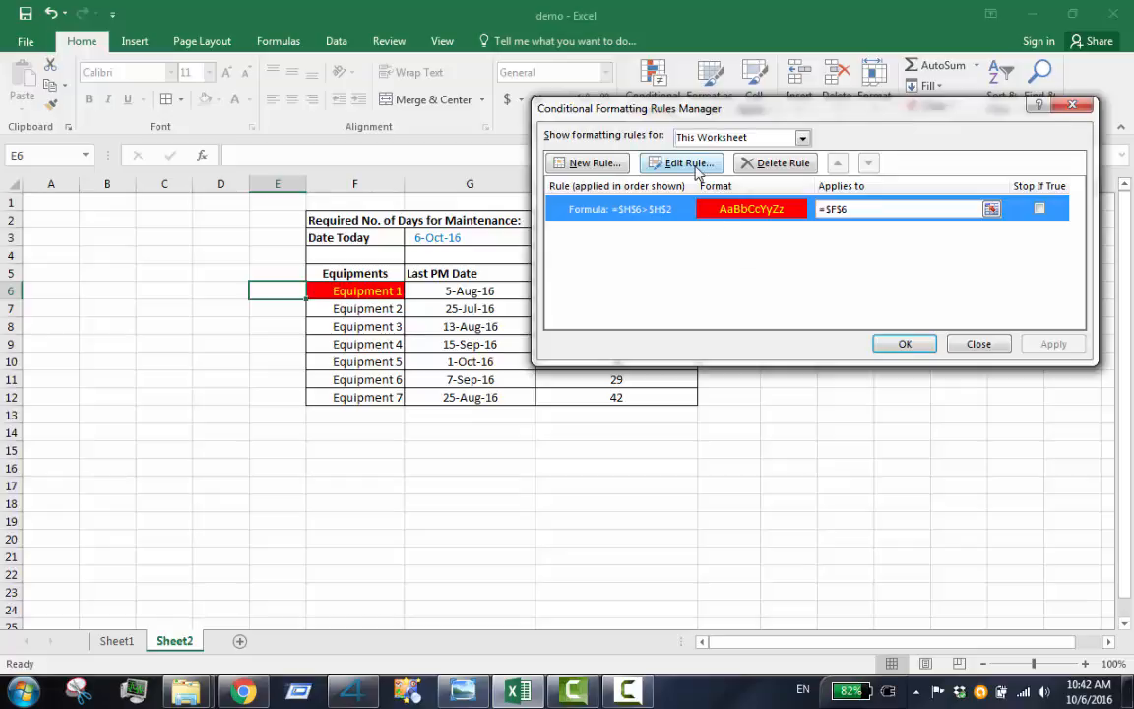
Change the rule's formula to the relative =H6>$H$2 and apply it.
click(682, 163)
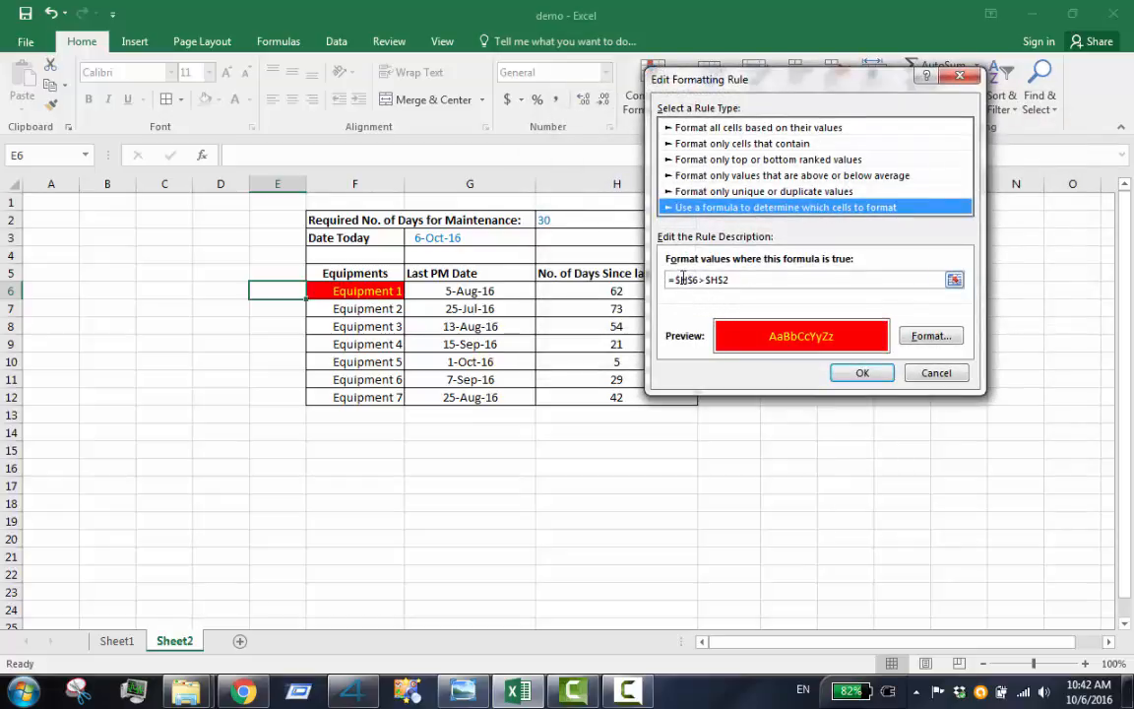
click(739, 280)
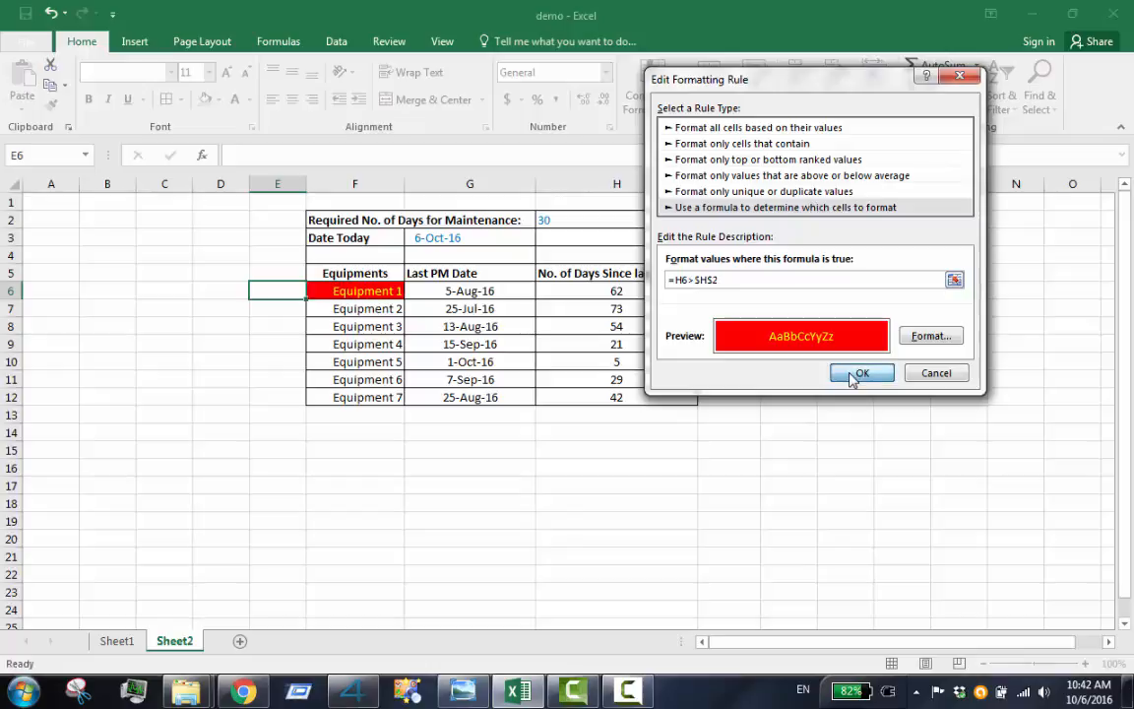
click(860, 372)
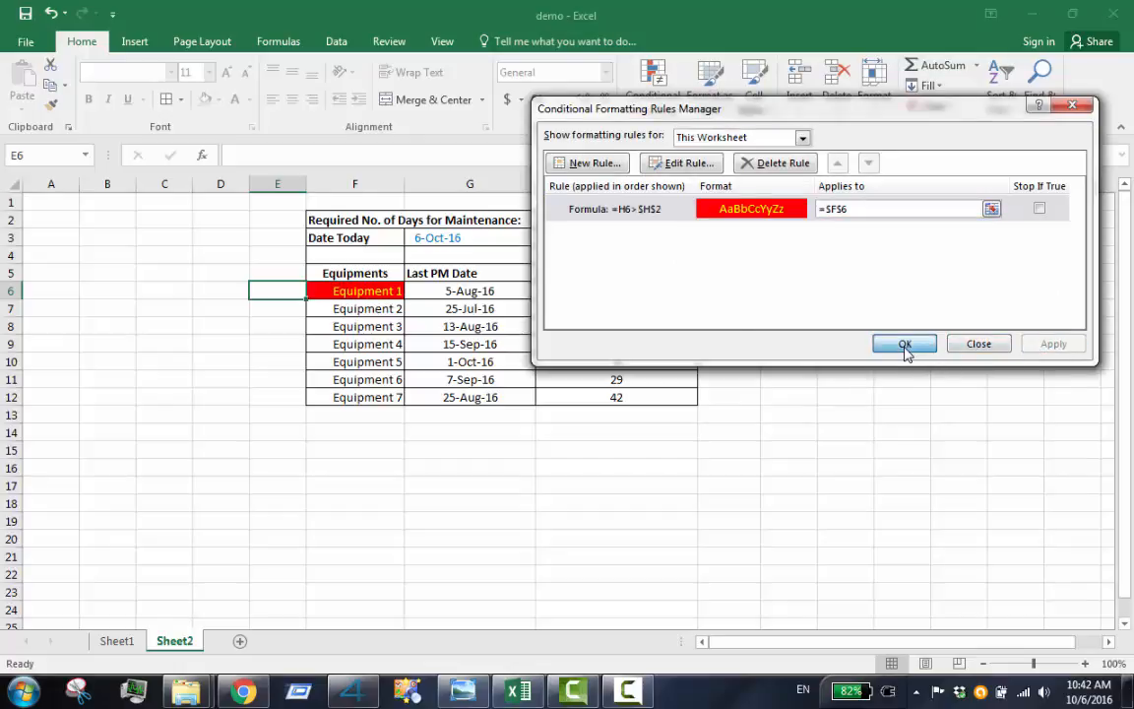
click(904, 343)
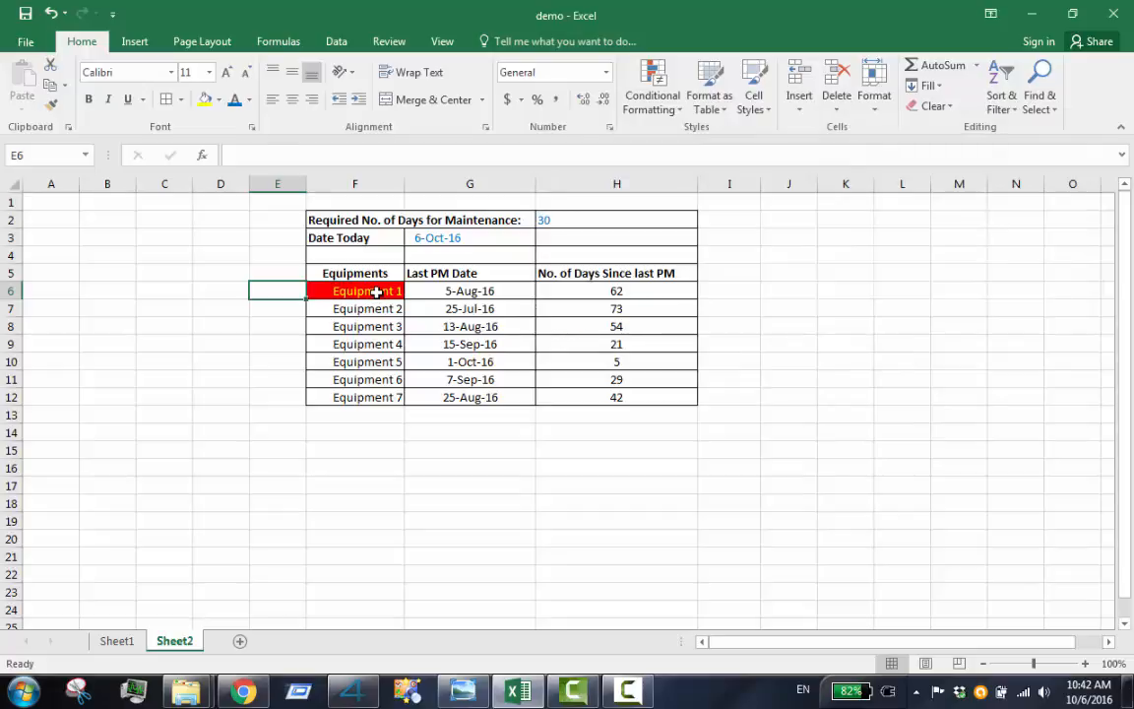
Format-paint F6's conditional formatting onto F7:F12.
right_click(366, 291)
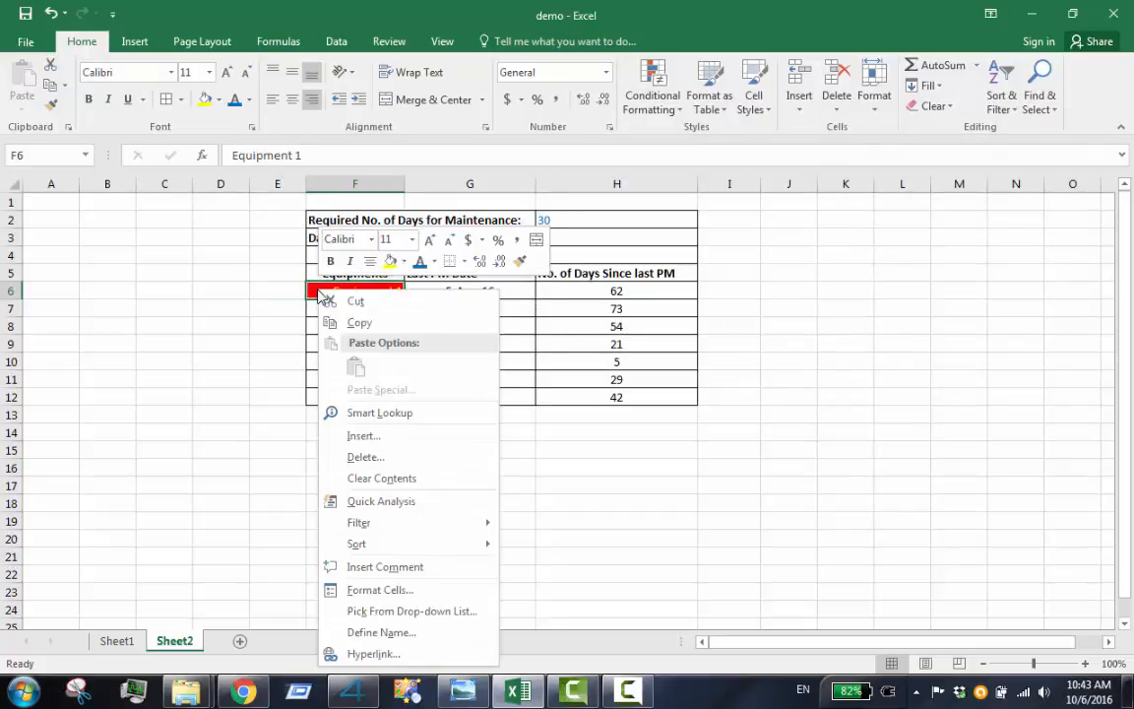
mouse_move(519, 264)
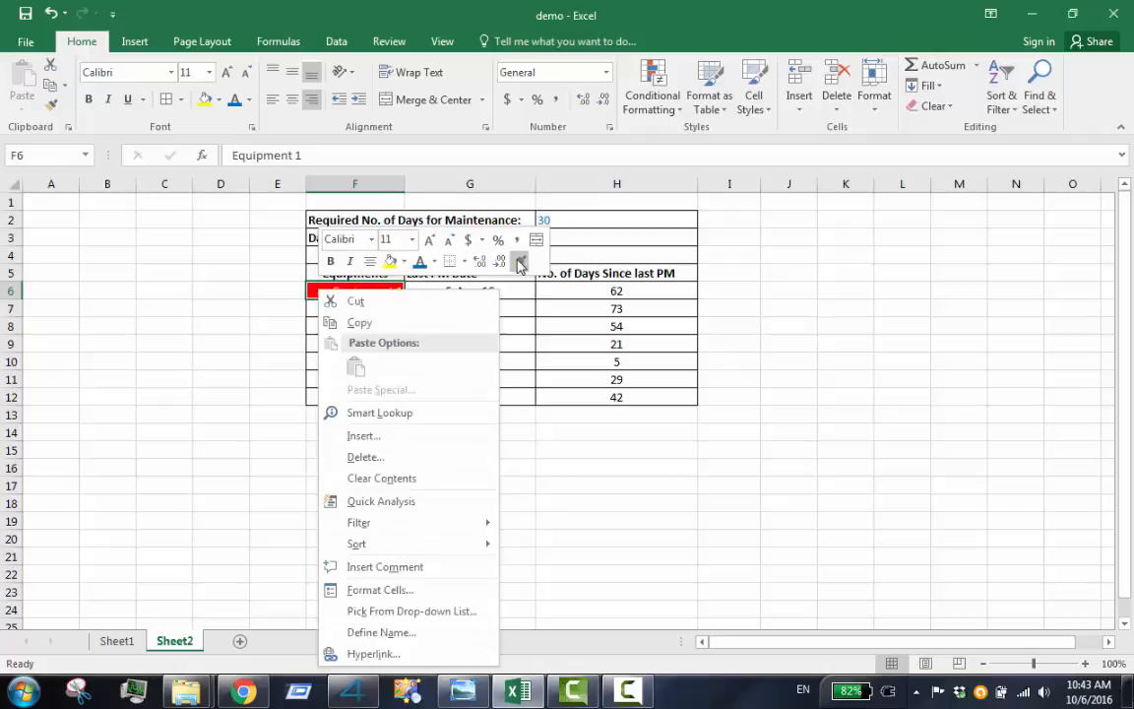
click(520, 260)
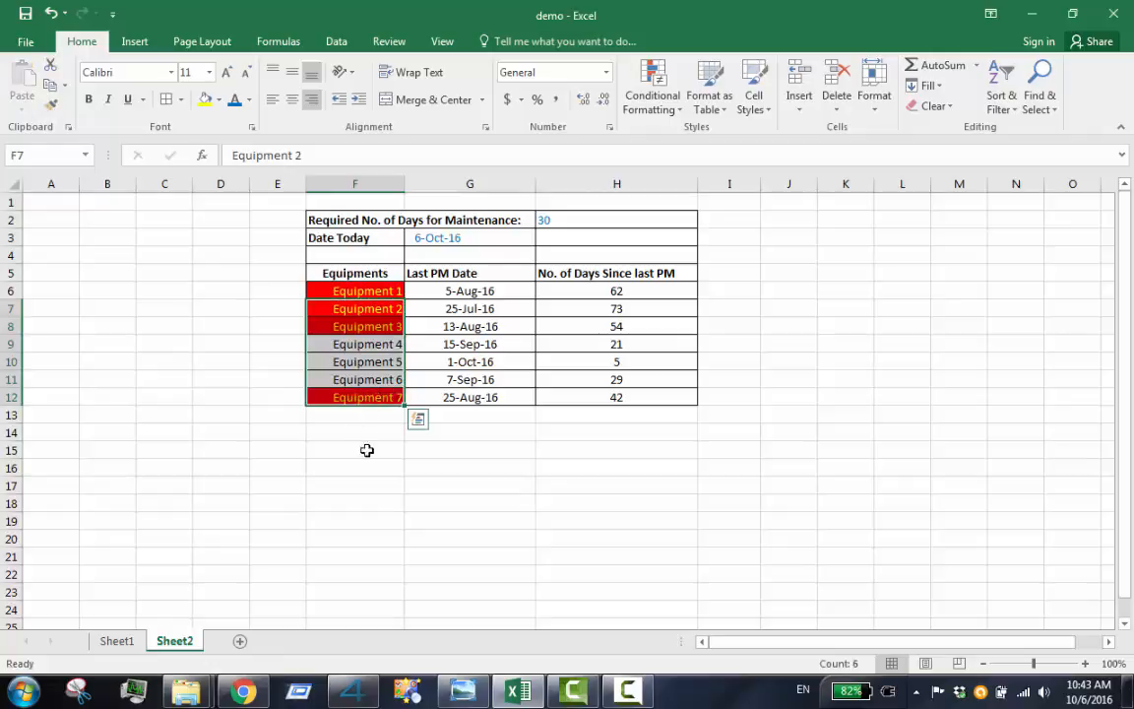
click(469, 450)
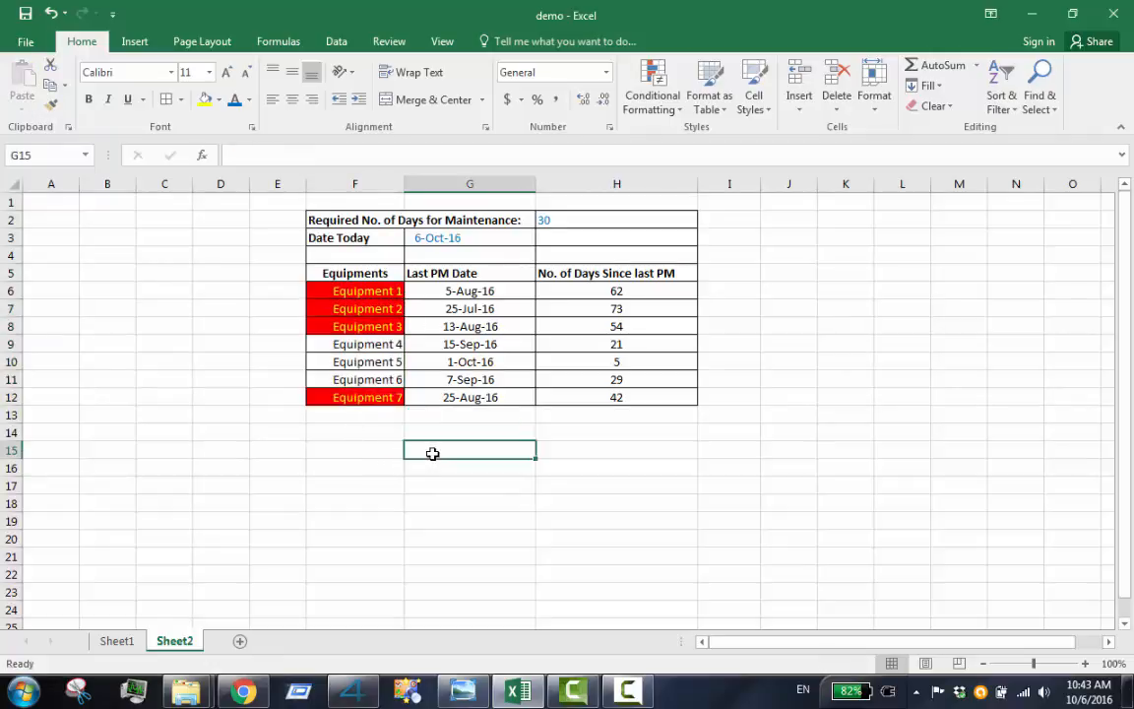
mouse_move(739, 419)
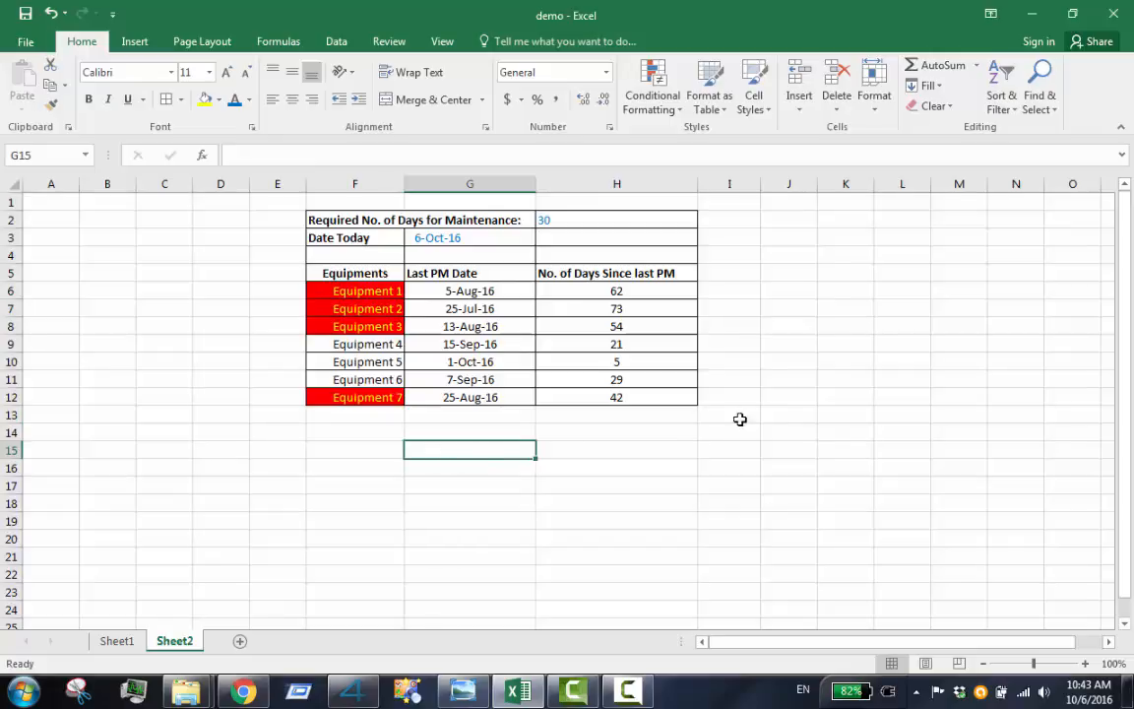
List This Worksheet's rules in Manage Rules and select the first rule's Applies to range.
click(652, 87)
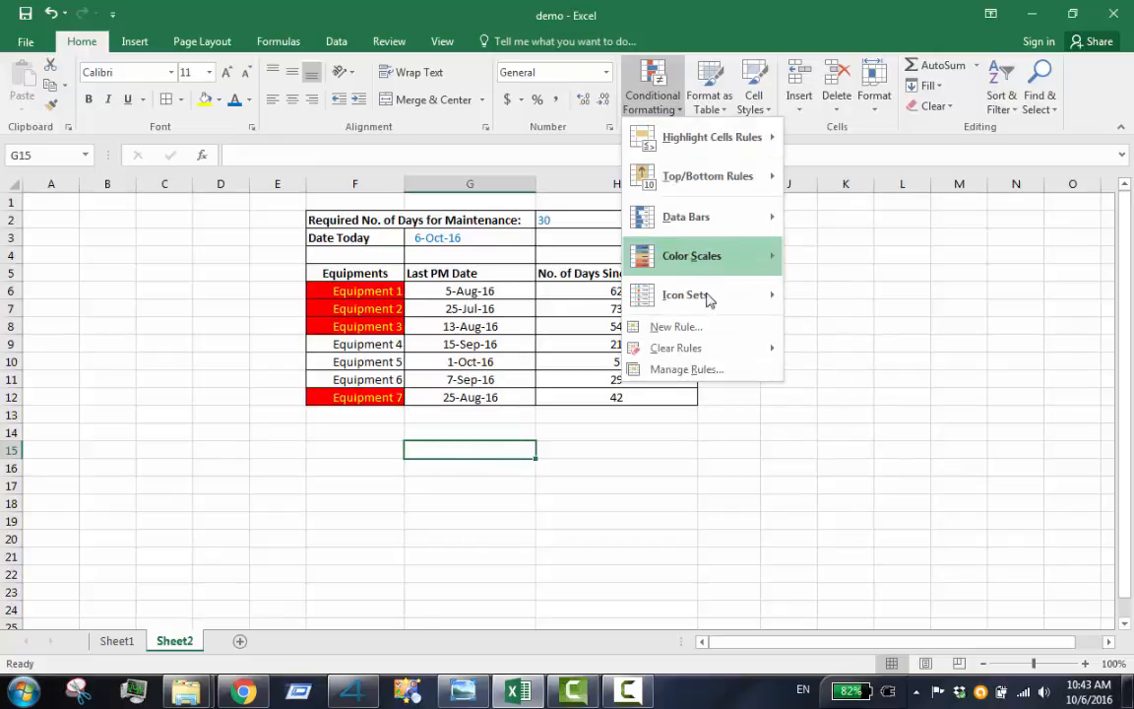
click(686, 369)
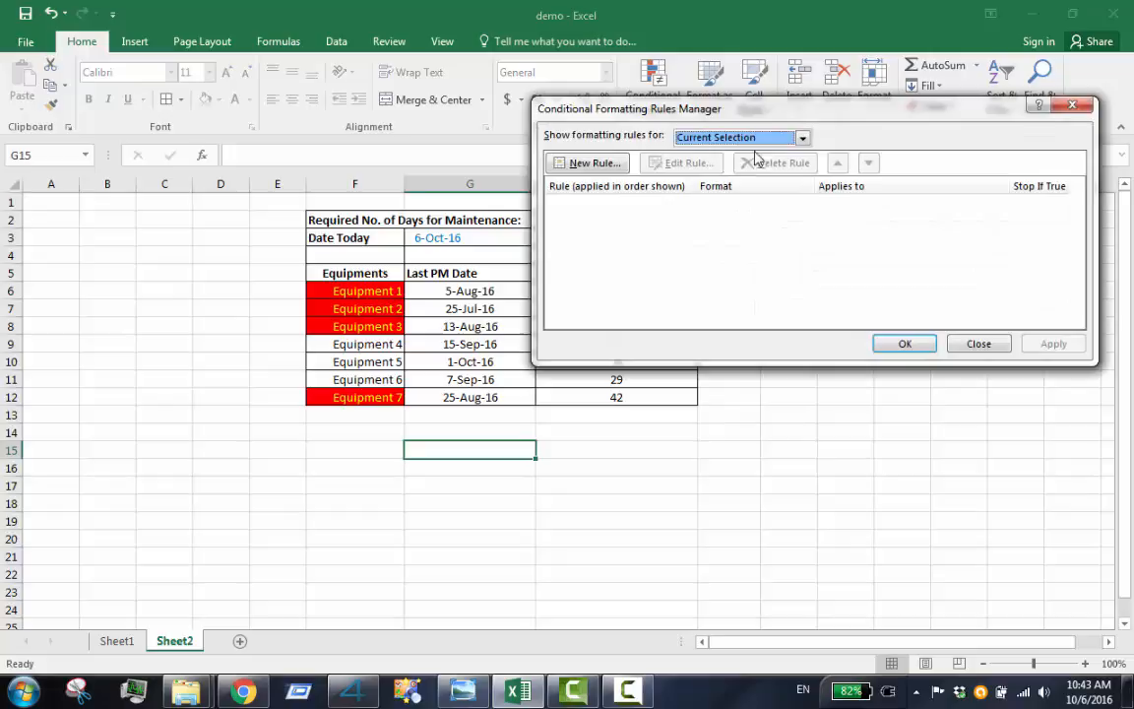
click(801, 137)
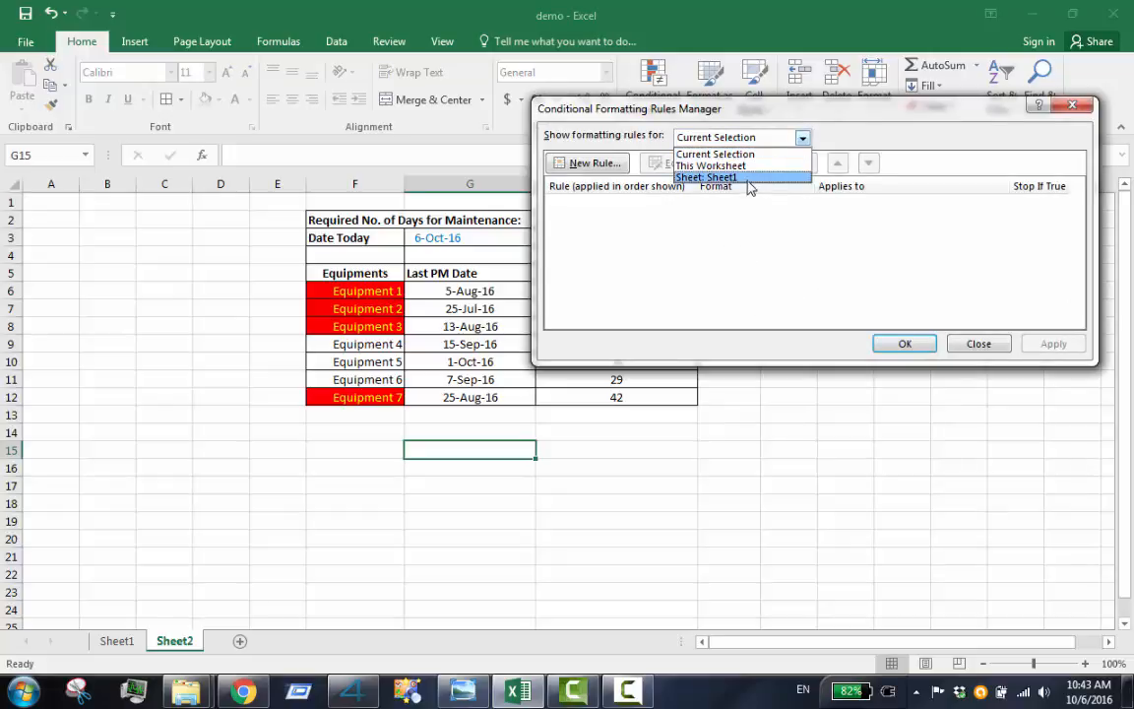
click(706, 178)
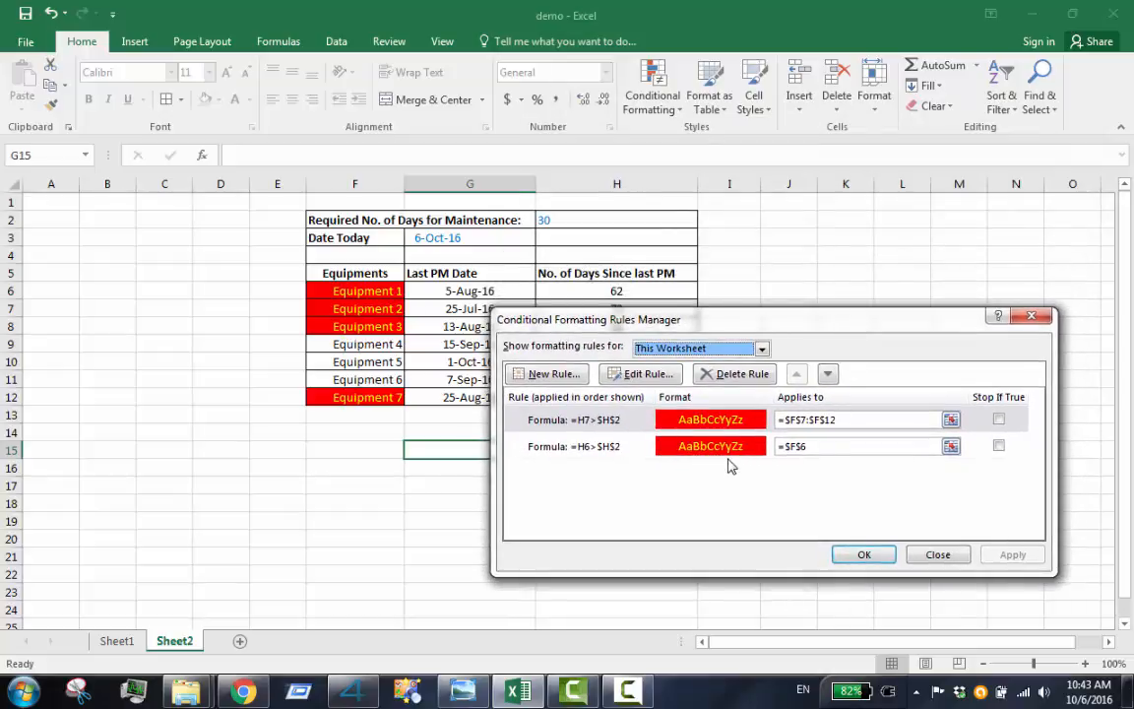
click(574, 419)
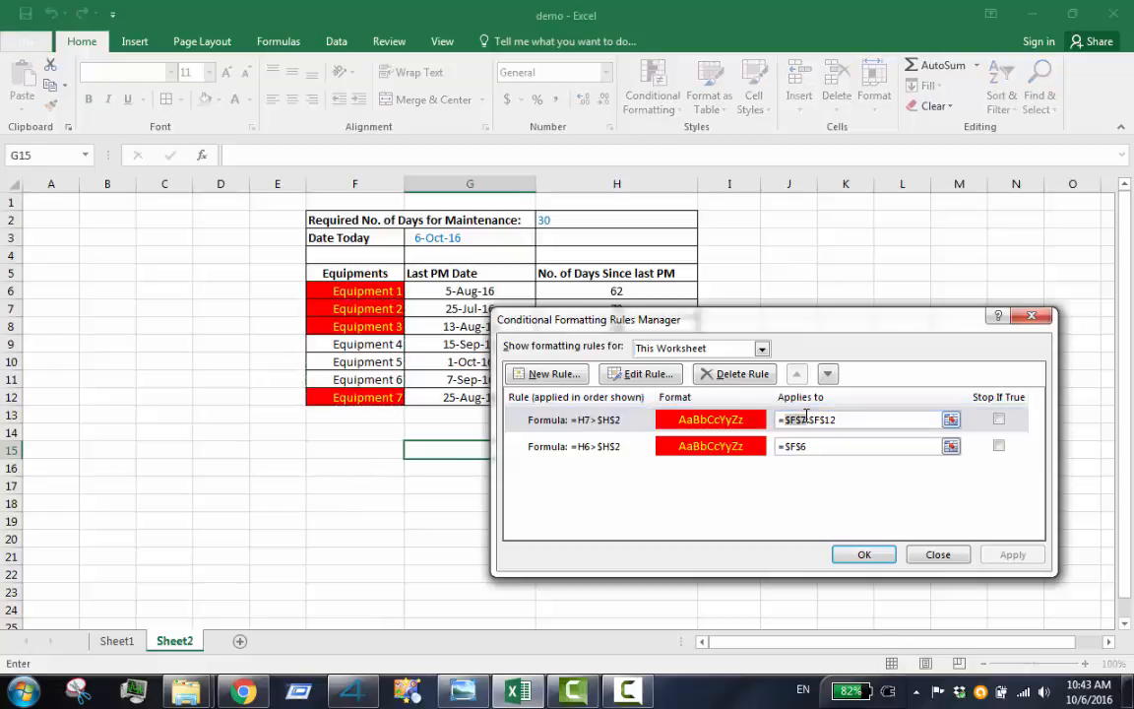
Set the first rule to =H6>$H$2 over $F$6:$F$12, then select the F6-only rule.
click(640, 373)
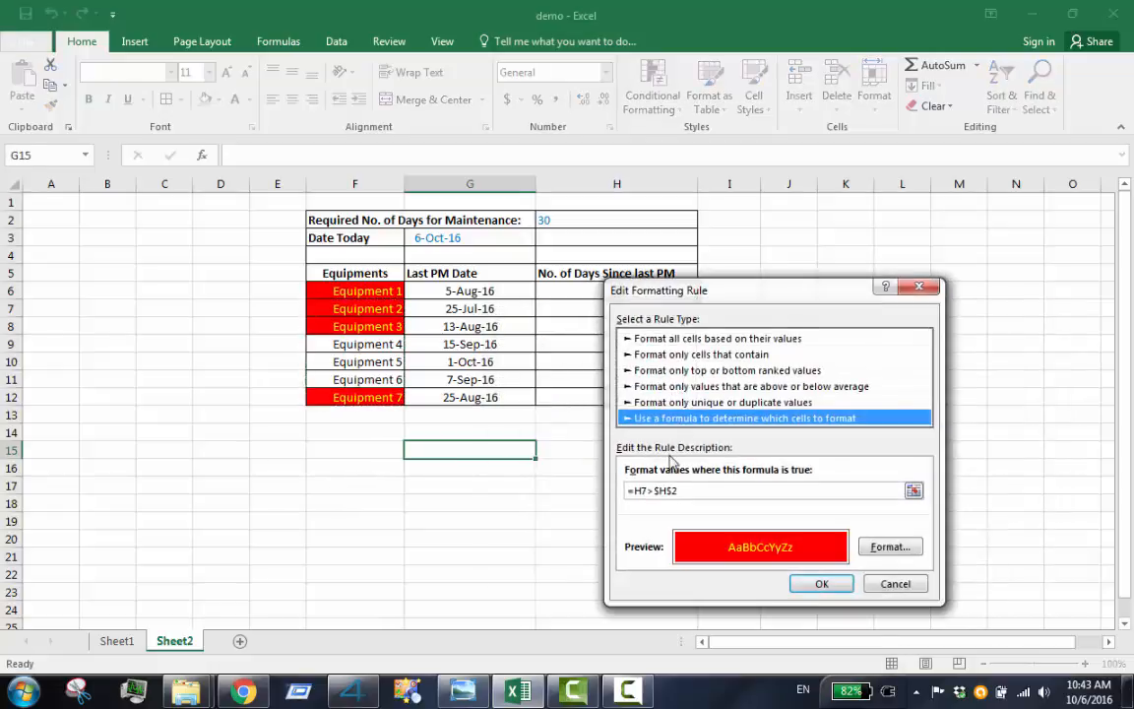
click(650, 490)
text(6)
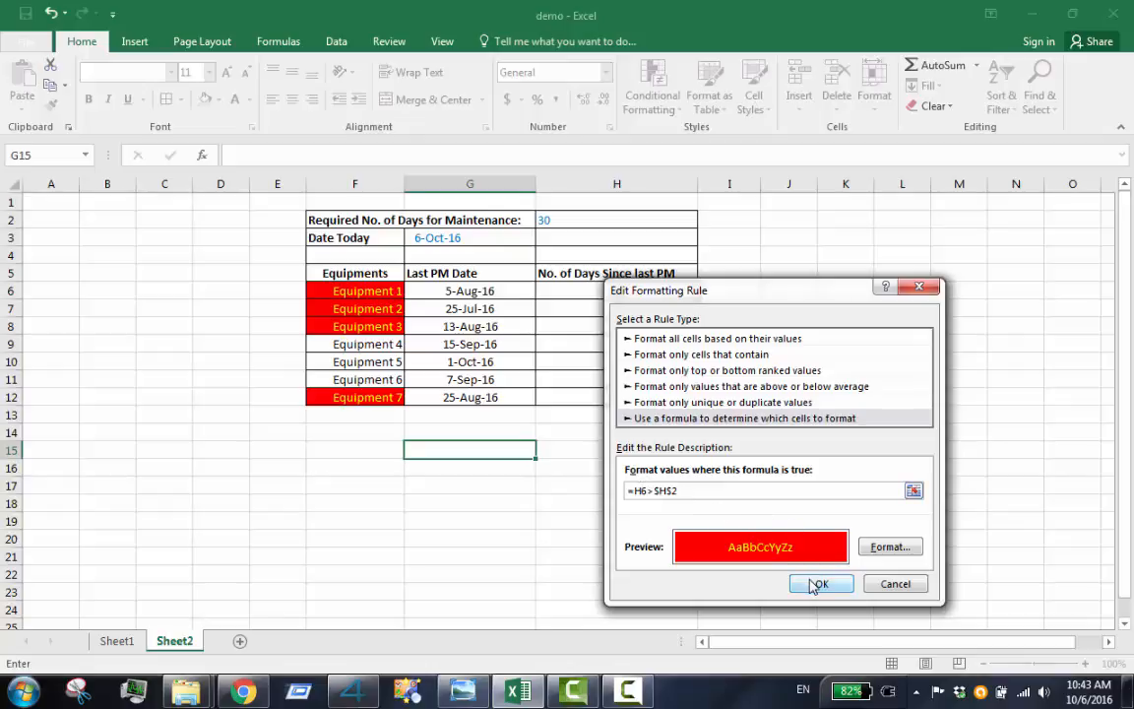
click(821, 584)
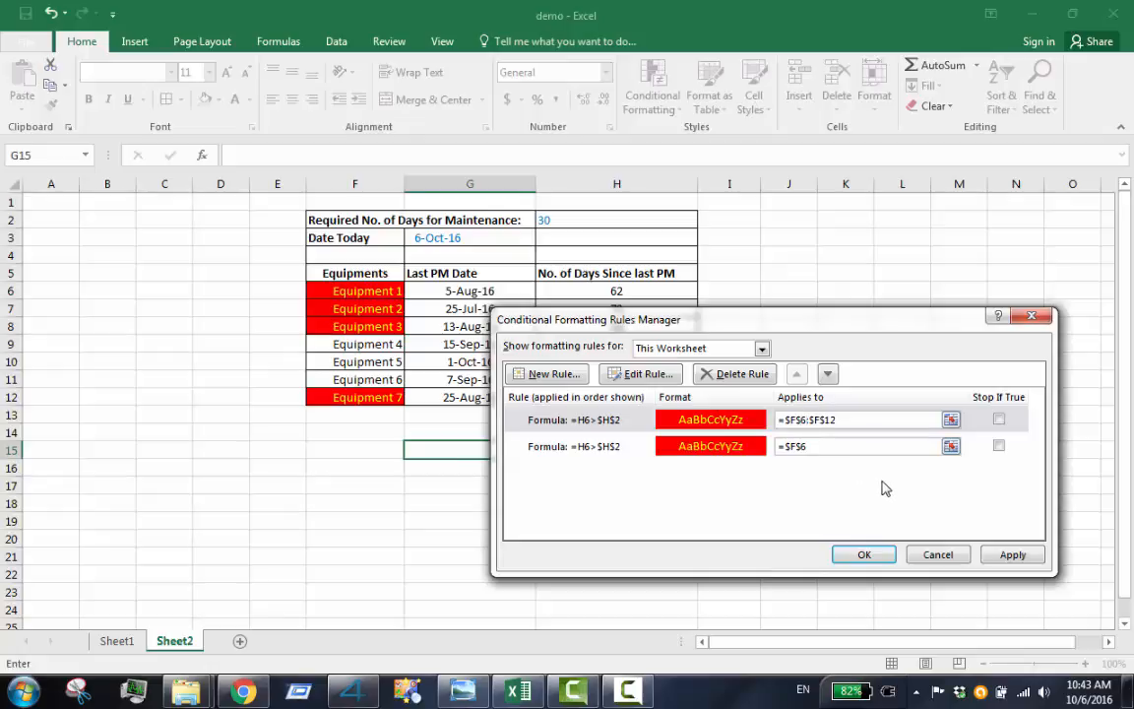
mouse_move(825, 496)
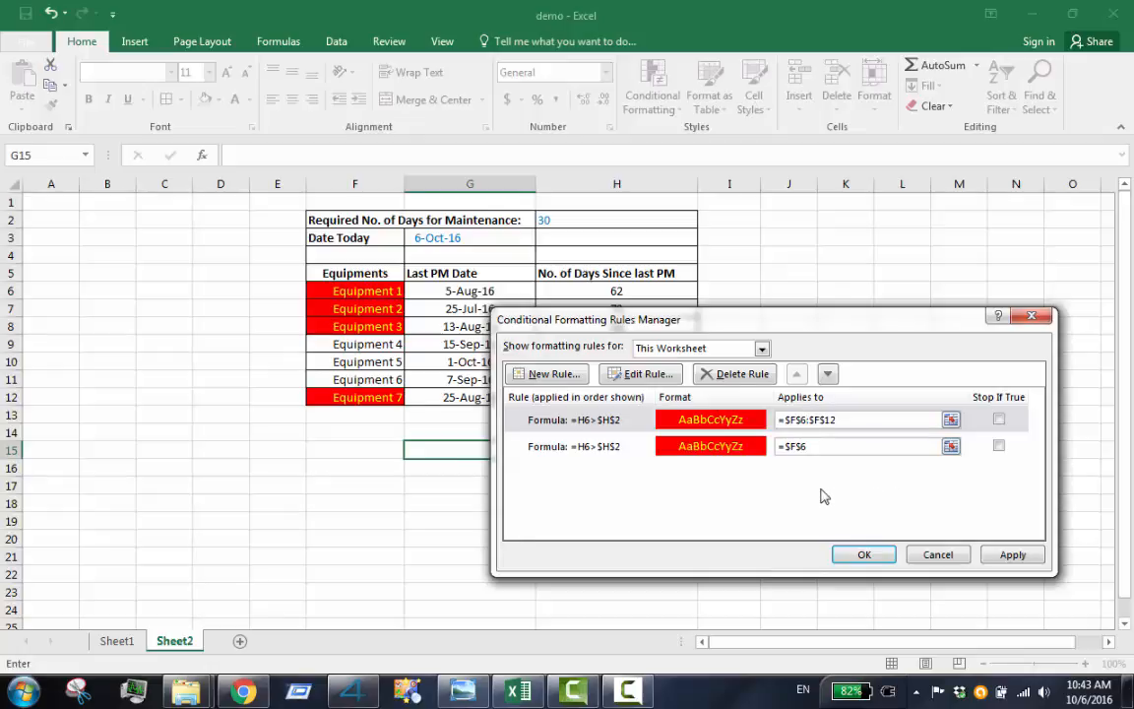
click(709, 446)
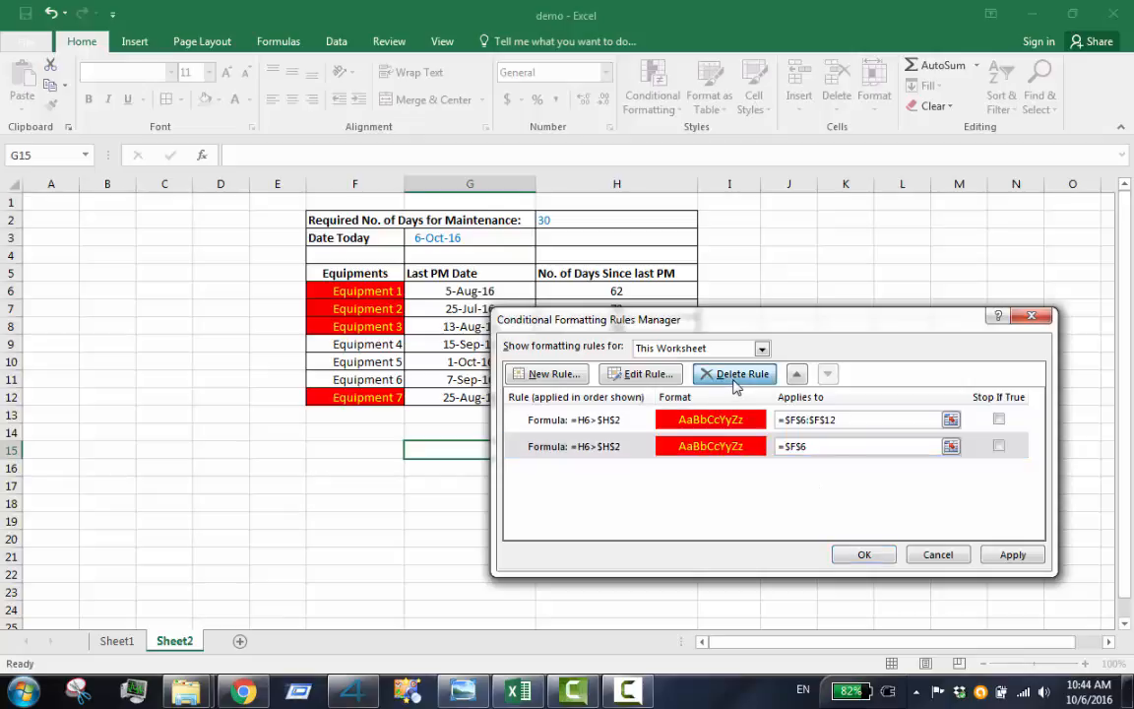
Delete the redundant F6-only rule and move the Rules Manager off the table.
click(735, 373)
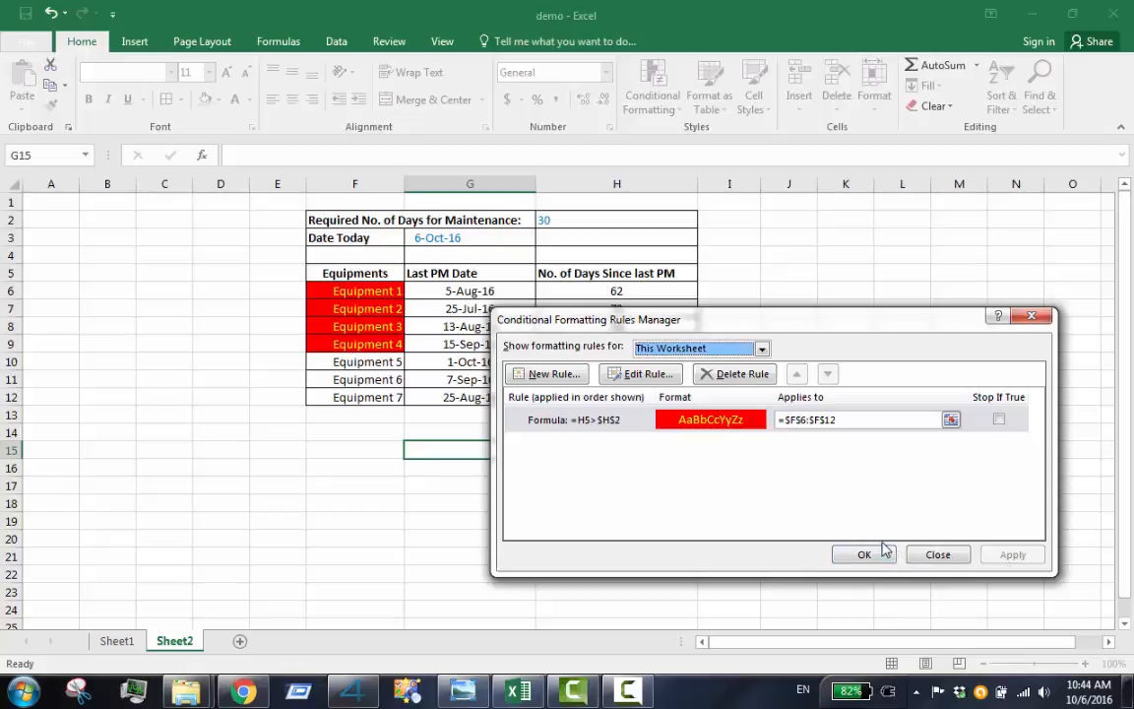
mouse_move(881, 533)
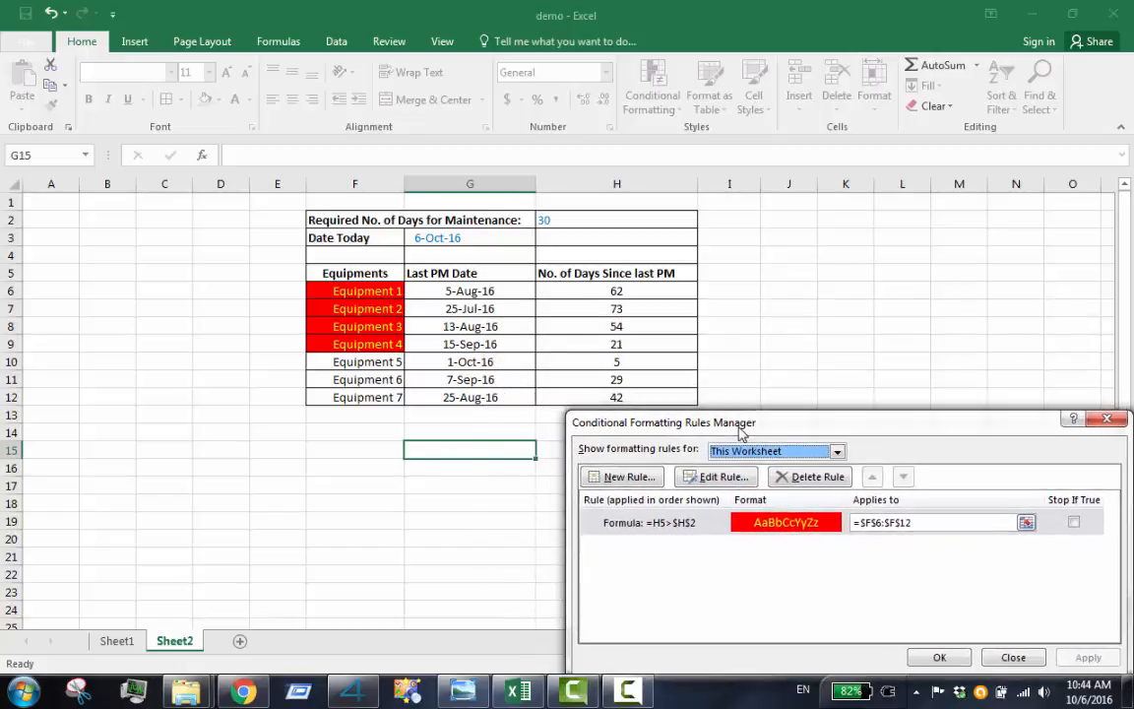
drag(742, 433, 702, 289)
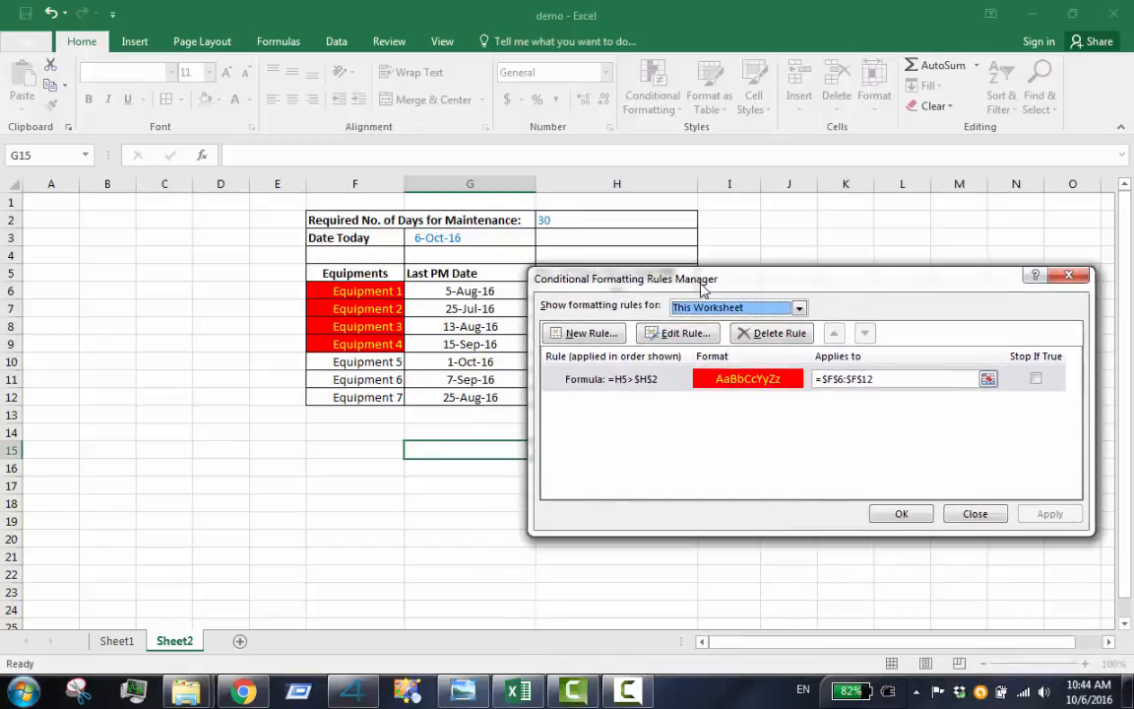
Change the F6:F12 rule formula from =H5>$H$2 to =H6>$H$2 and confirm both dialogs.
click(679, 333)
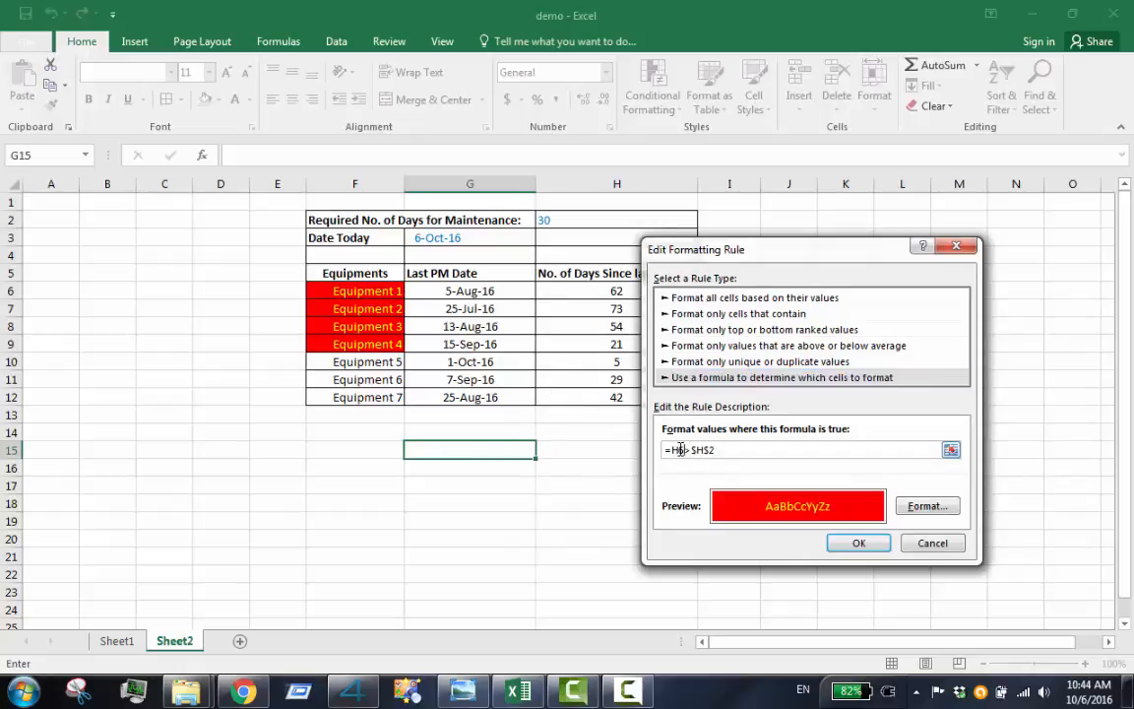
click(857, 543)
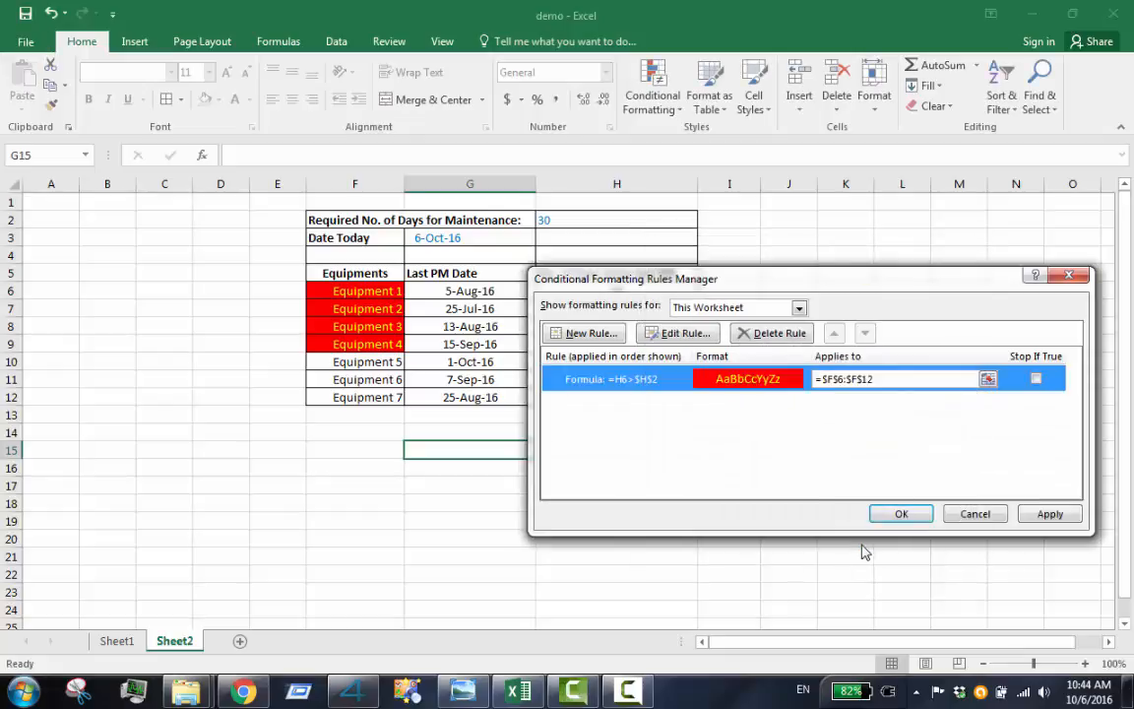
mouse_move(865, 517)
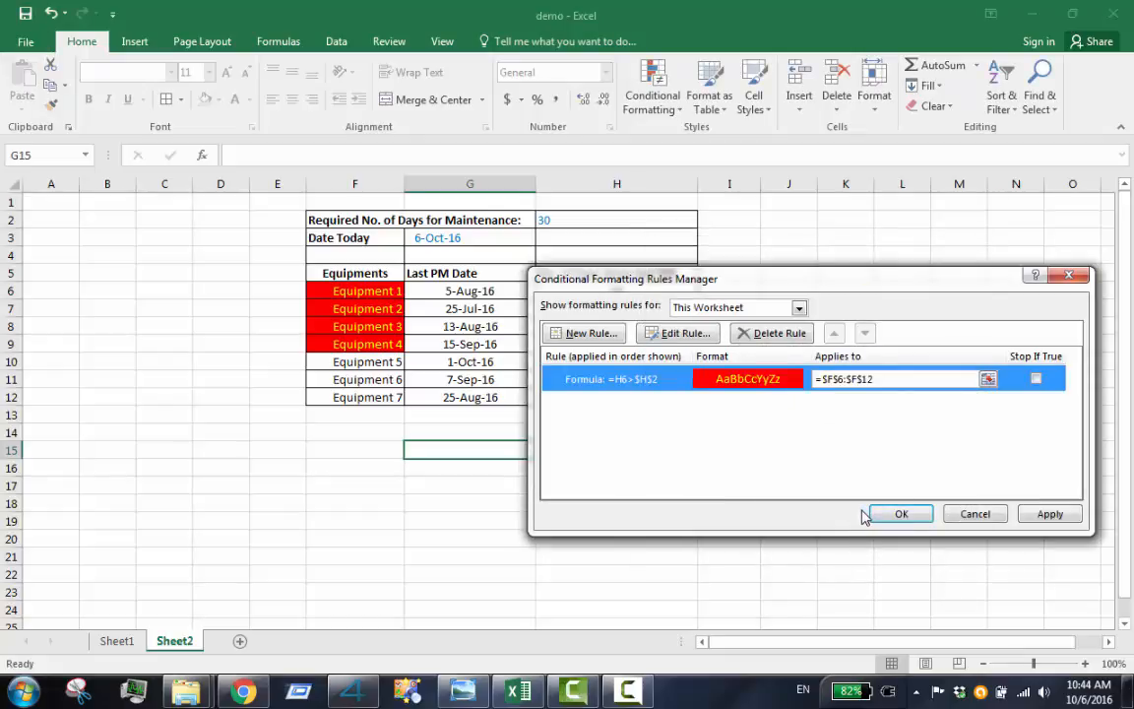
click(1050, 513)
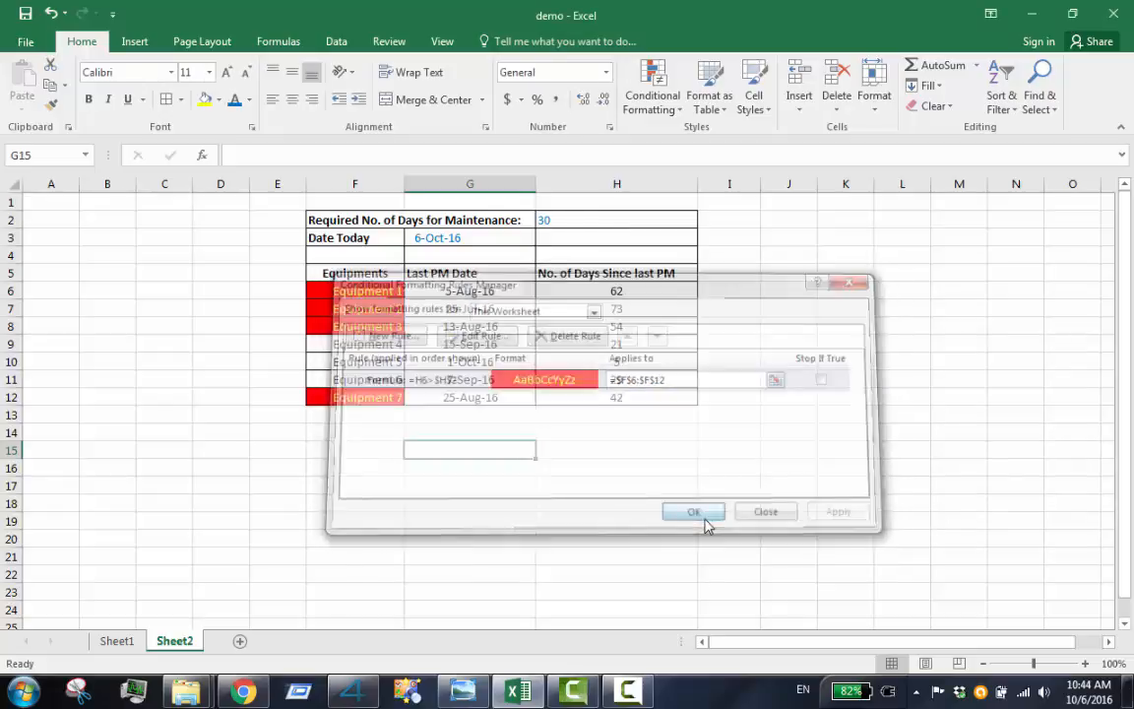
click(693, 511)
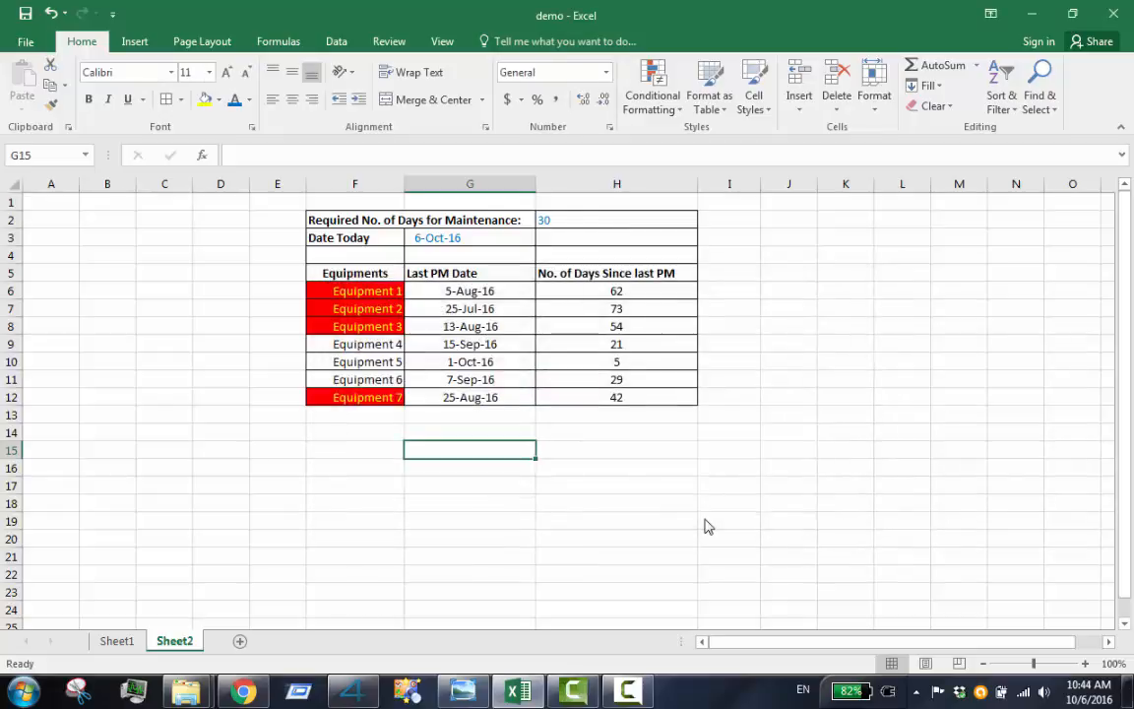